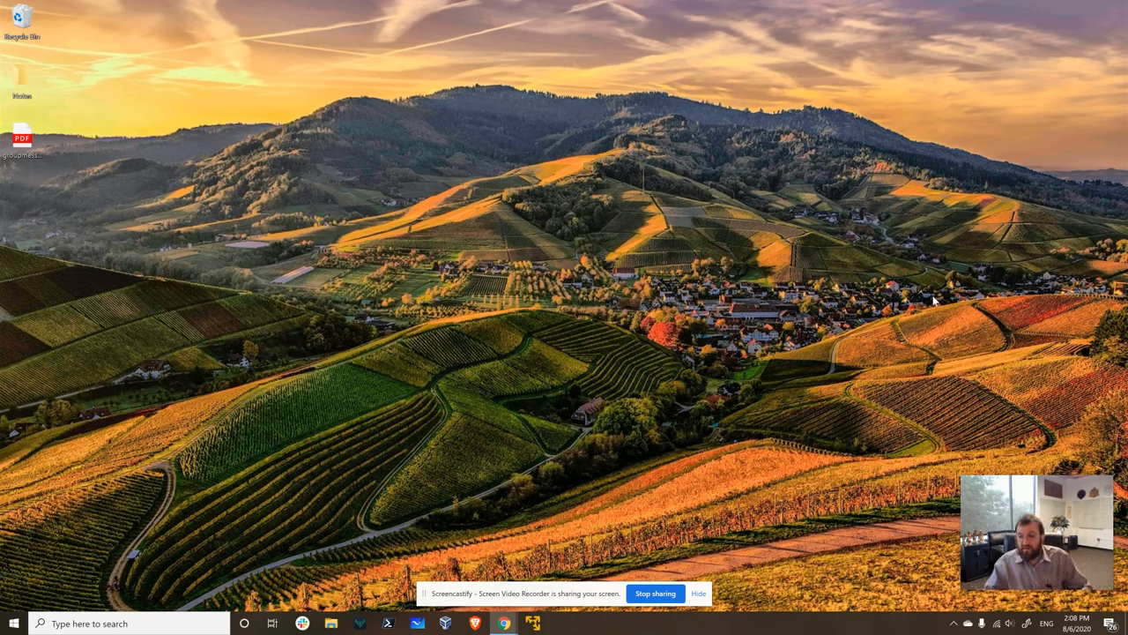
mouse_move(745, 432)
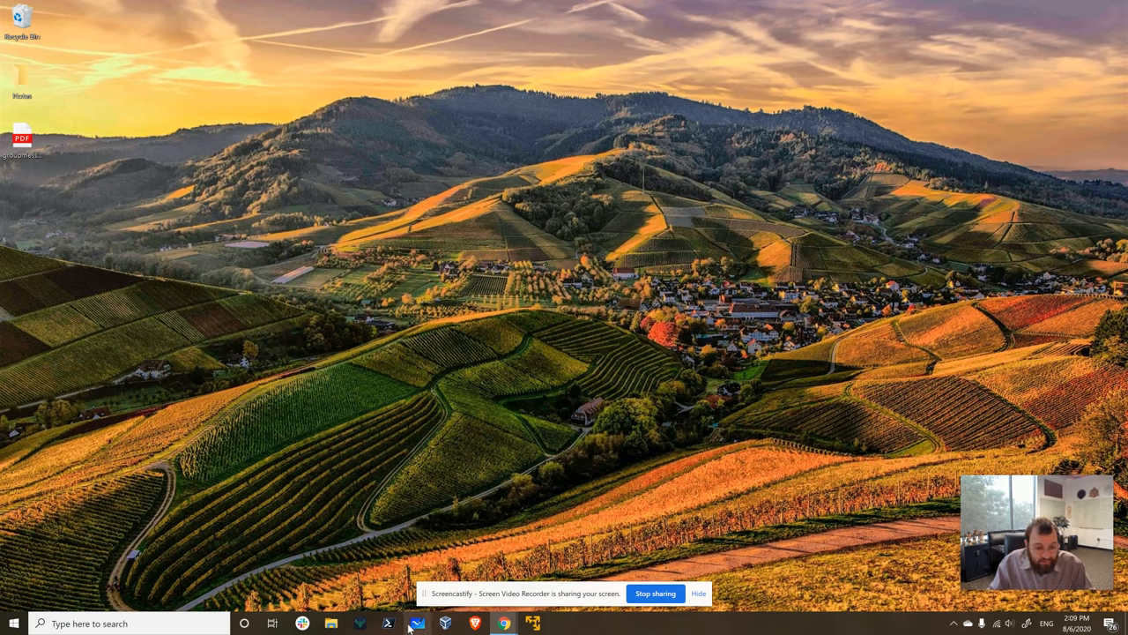
Launch Microsoft Whiteboard from the taskbar to get a blank dark canvas
click(417, 623)
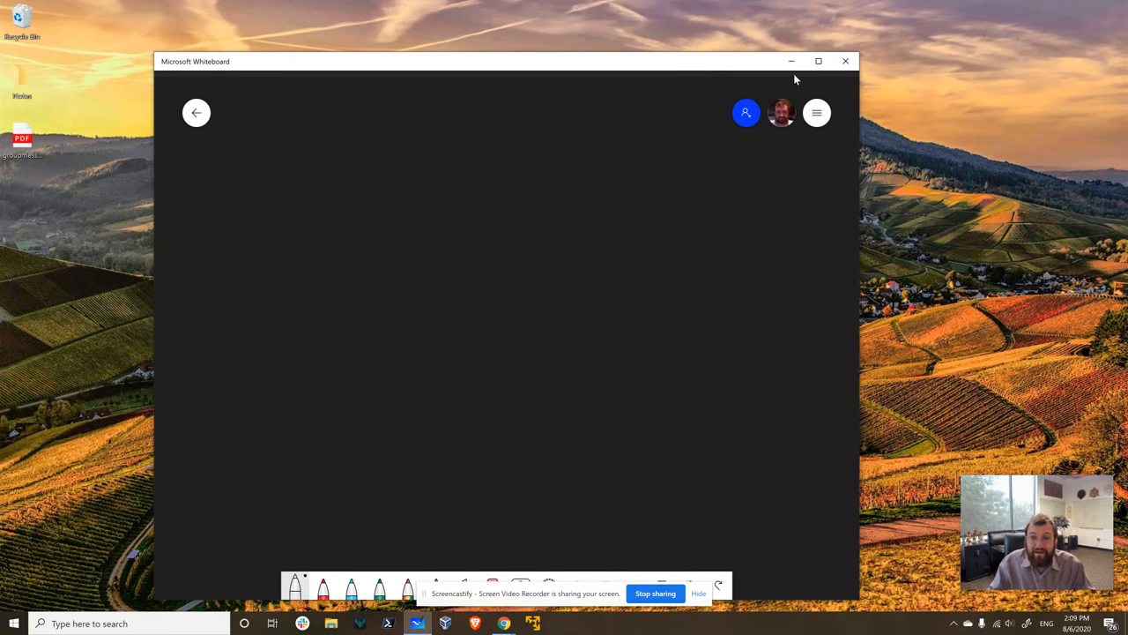
Maximize the board and handwrite the heading 'Shelley Hybrid Phase' across the top
click(818, 61)
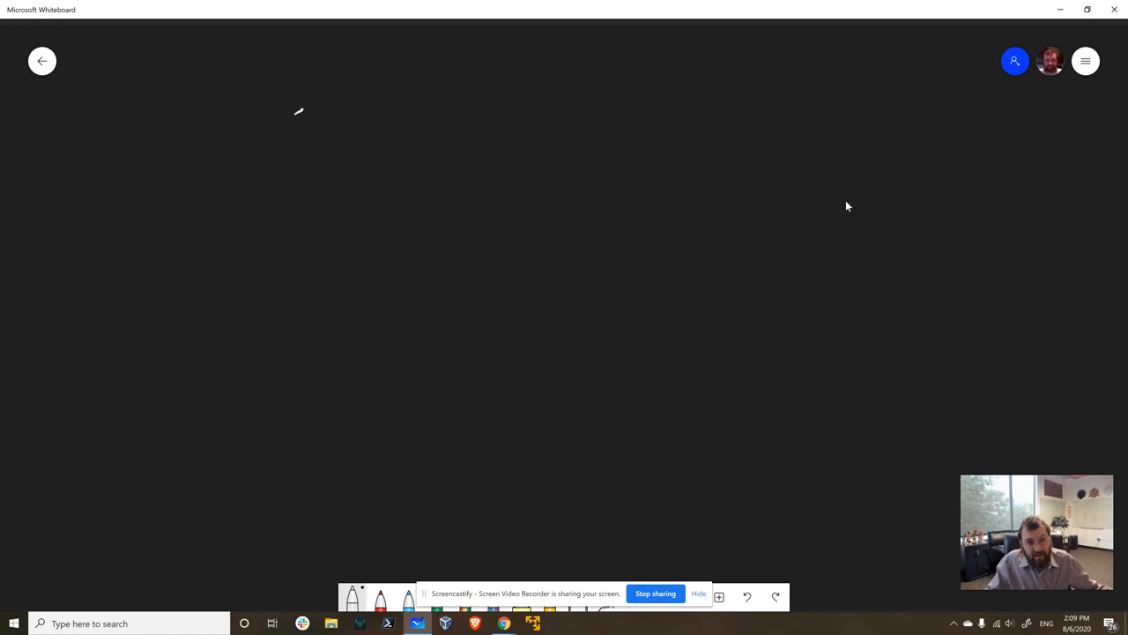
drag(265, 124, 383, 127)
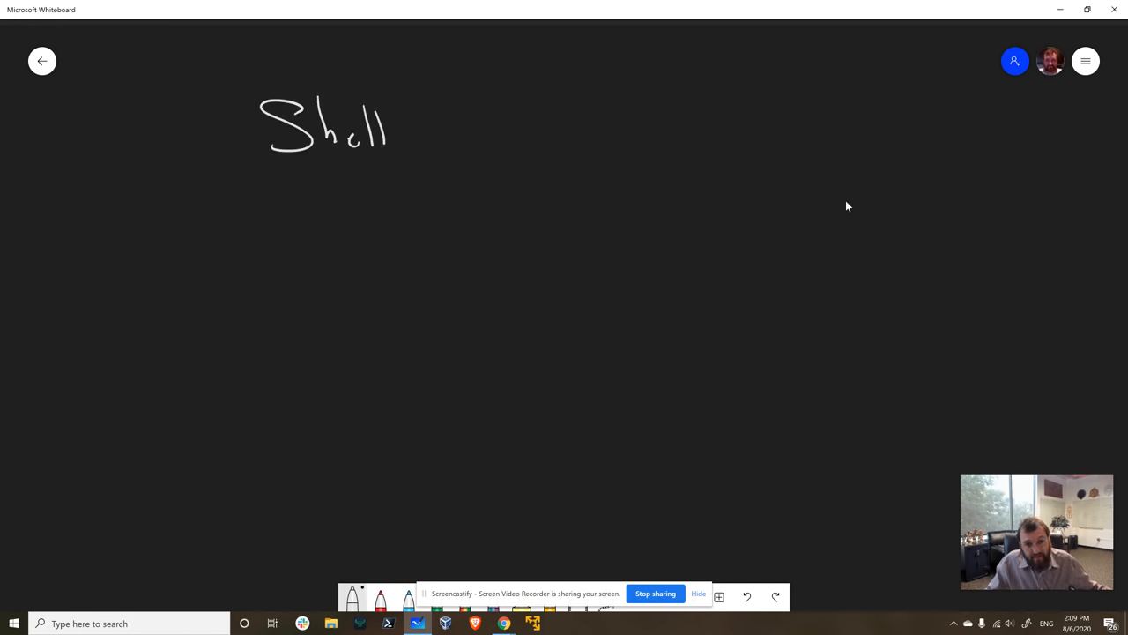
drag(410, 132, 476, 128)
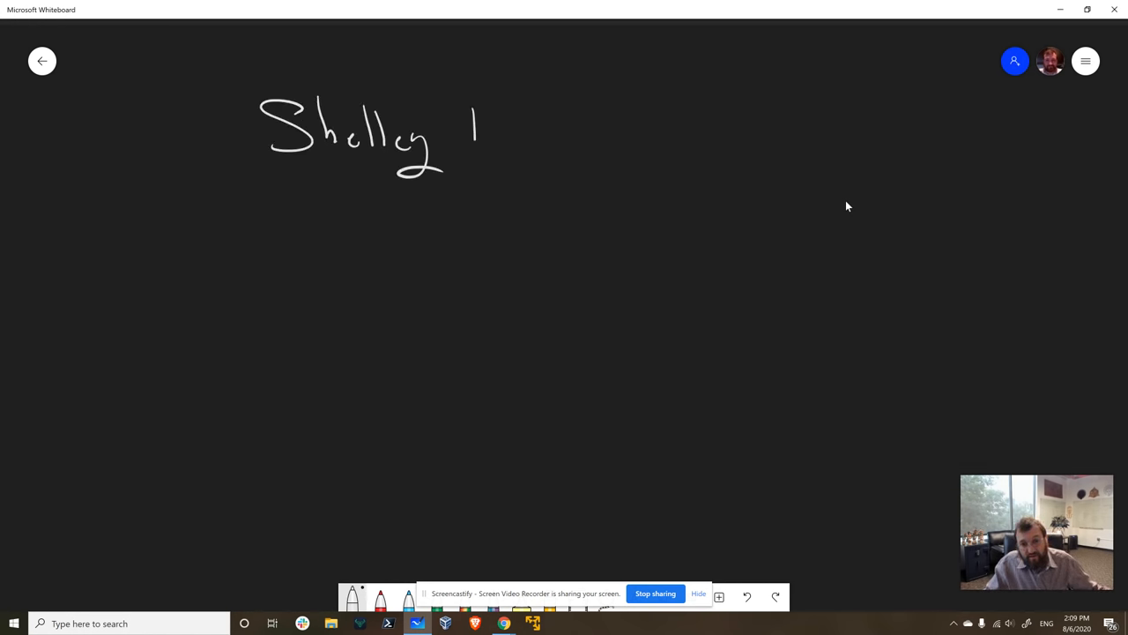
drag(480, 123, 560, 150)
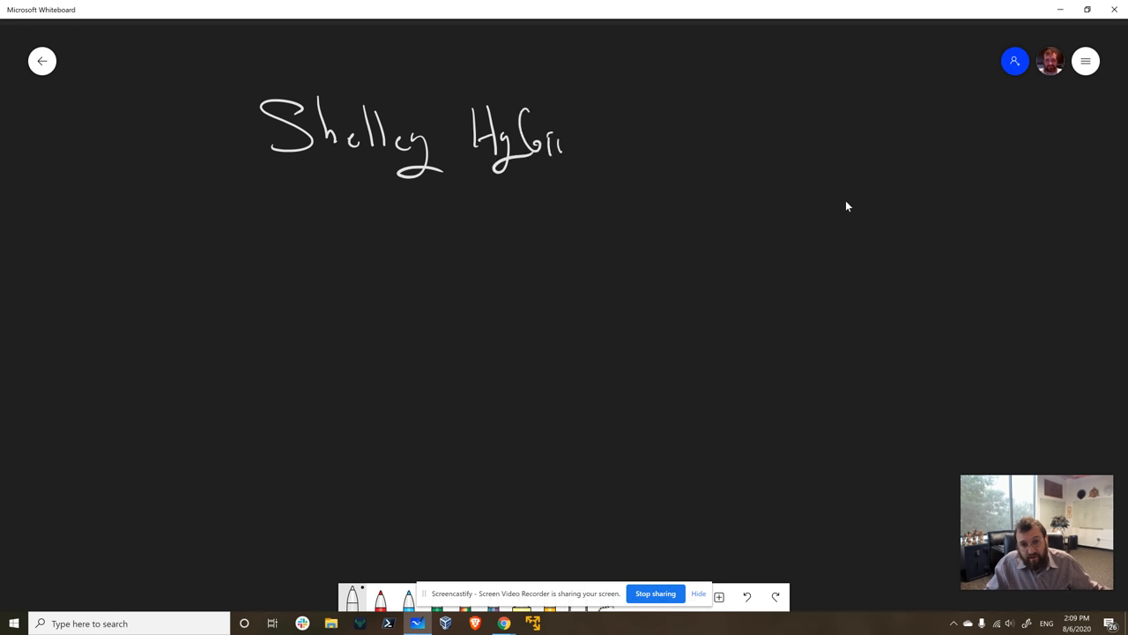
drag(608, 141, 692, 133)
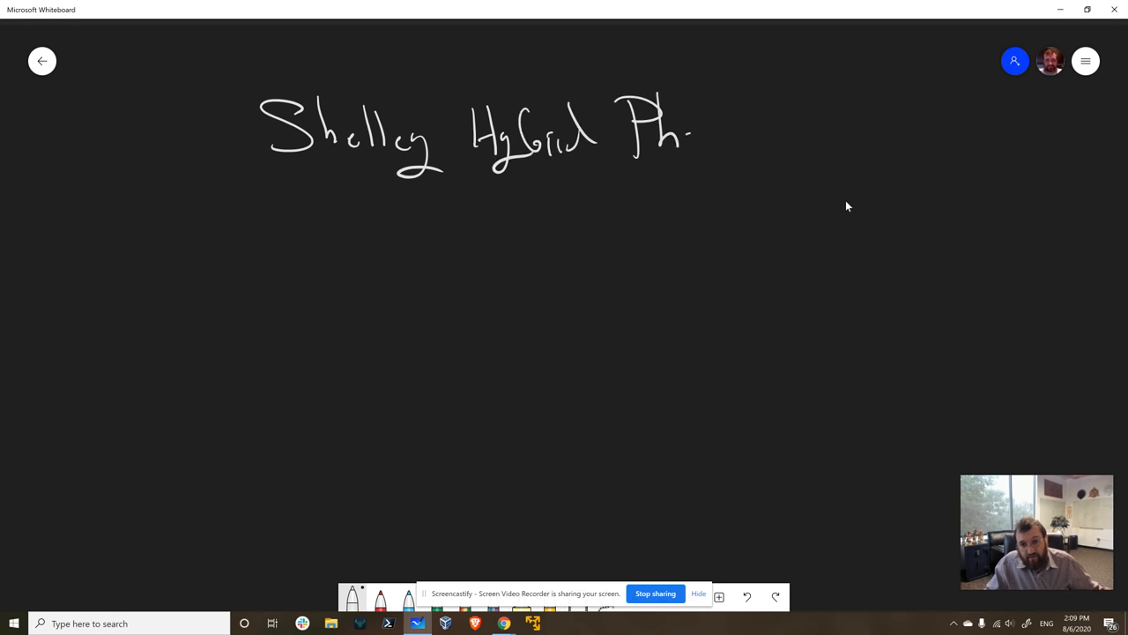
drag(669, 132, 736, 141)
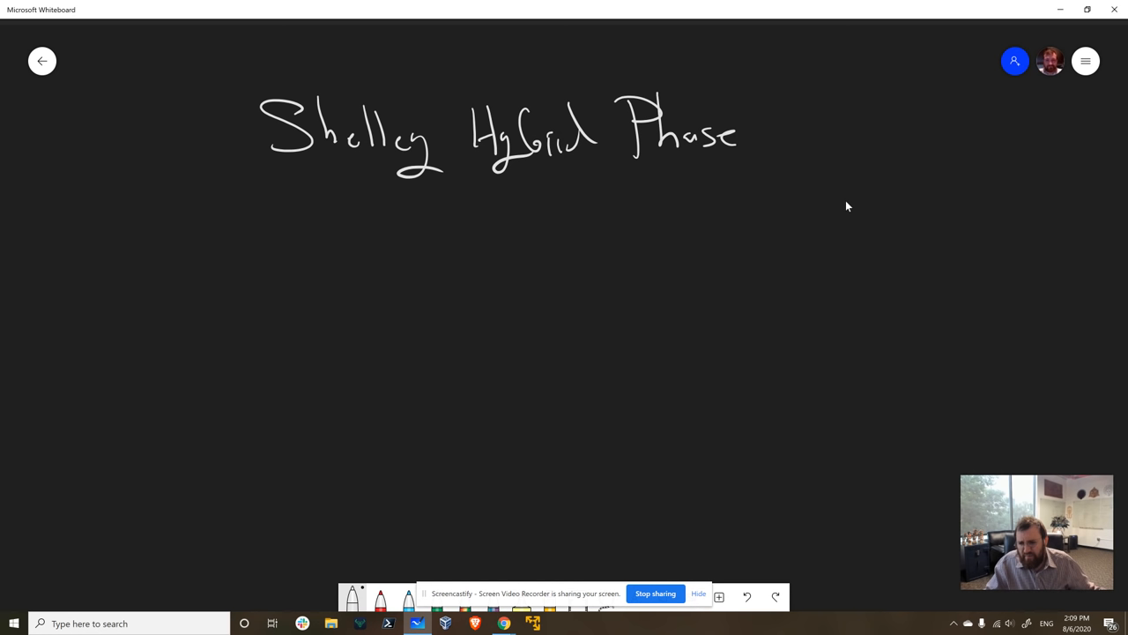
Draw a long underline beneath the Shelley Hybrid Phase heading
drag(739, 187, 760, 187)
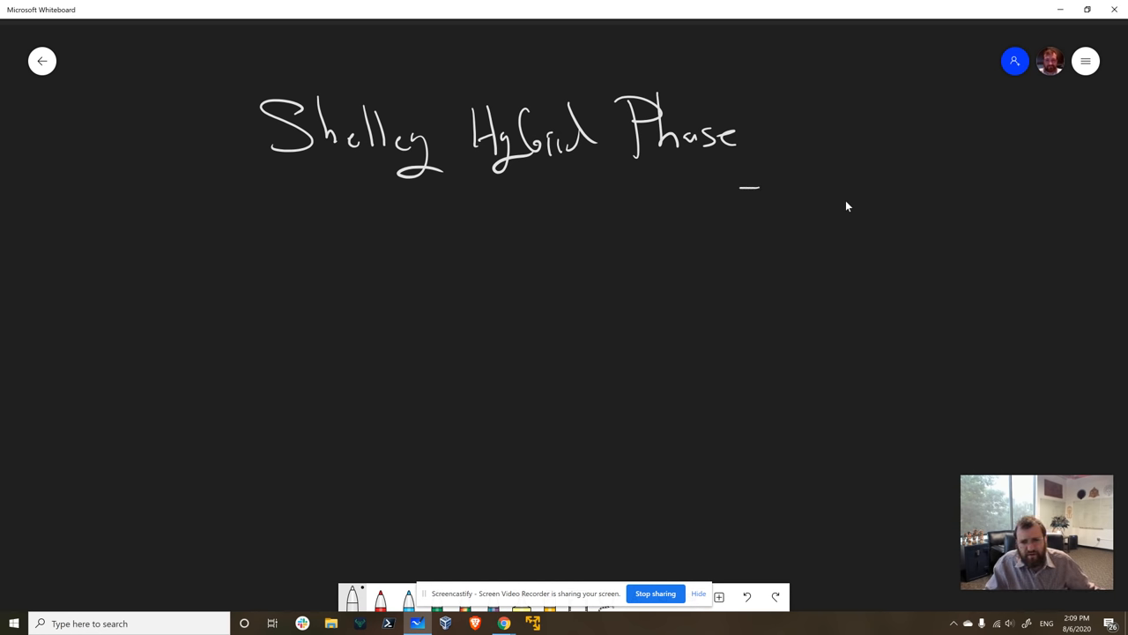
drag(247, 187, 758, 186)
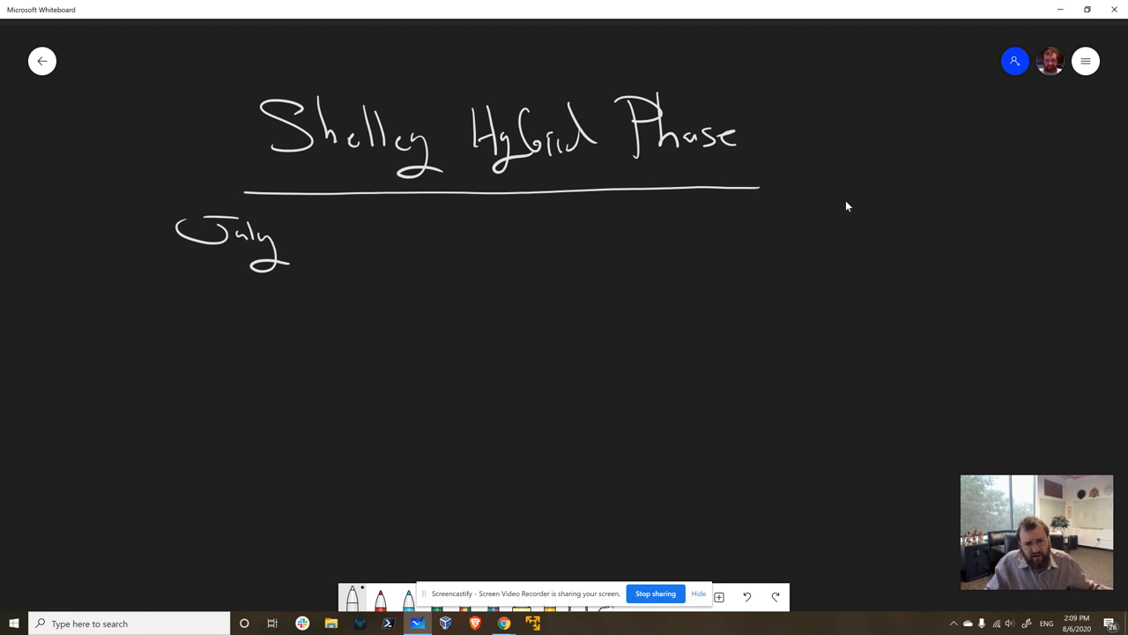
Write 'July 29th' on the left and 'd=1' beneath it
drag(286, 238, 348, 234)
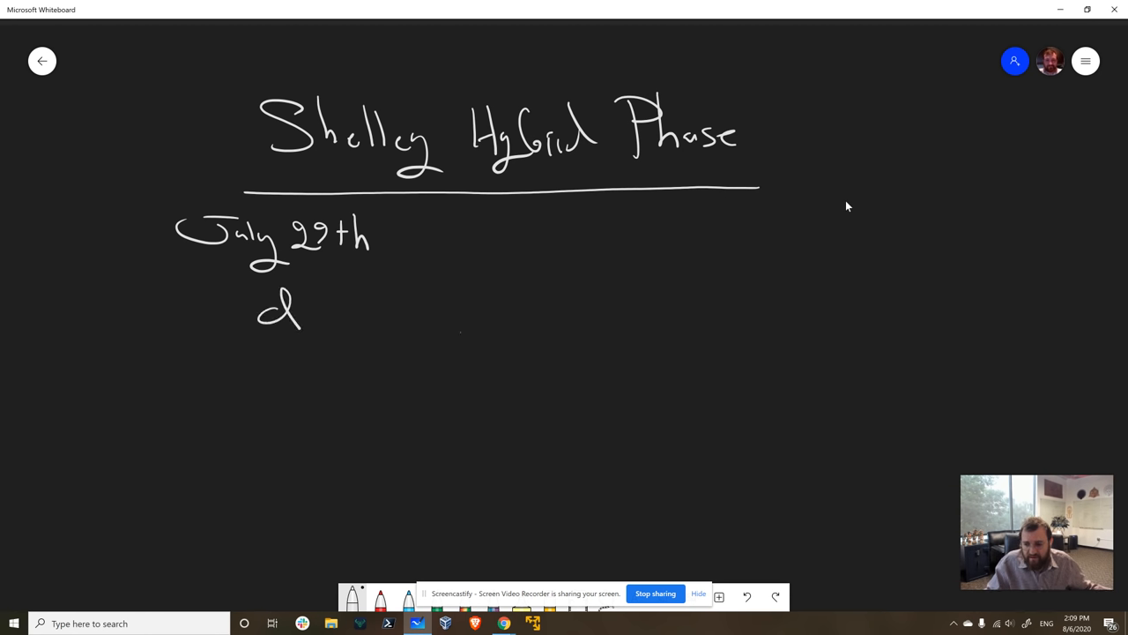
drag(317, 311, 333, 316)
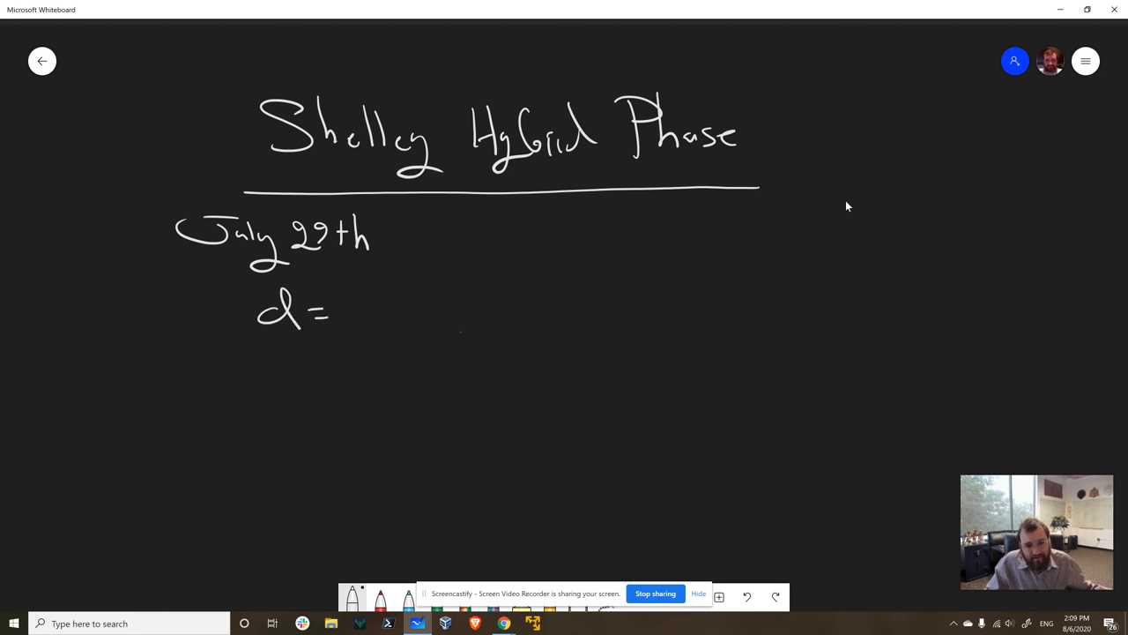
drag(339, 295, 343, 322)
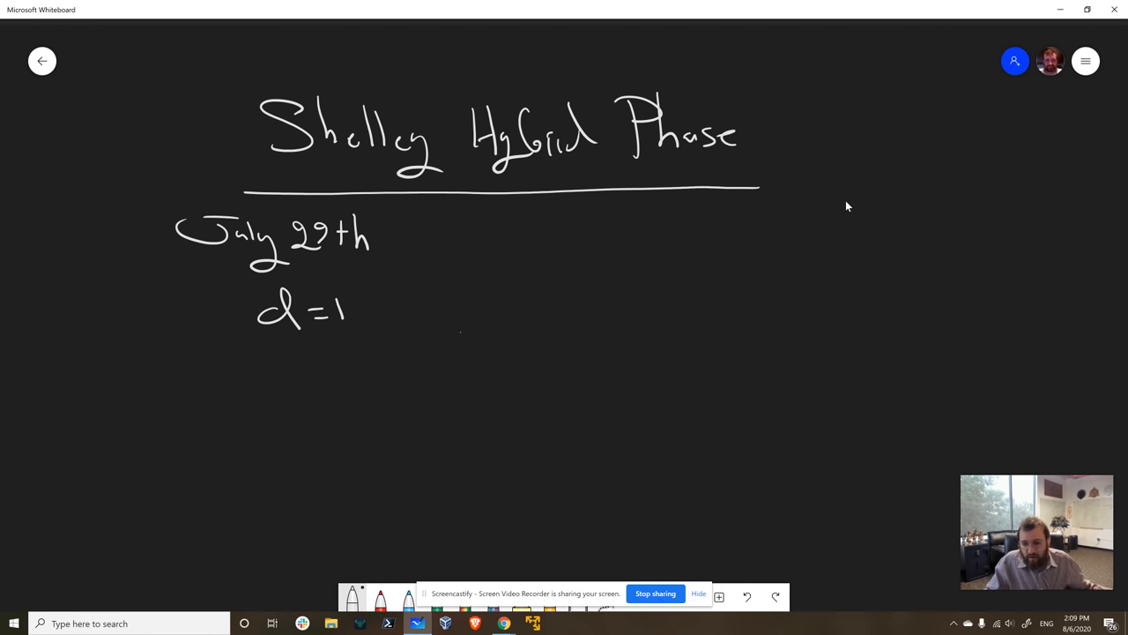
drag(198, 295, 212, 446)
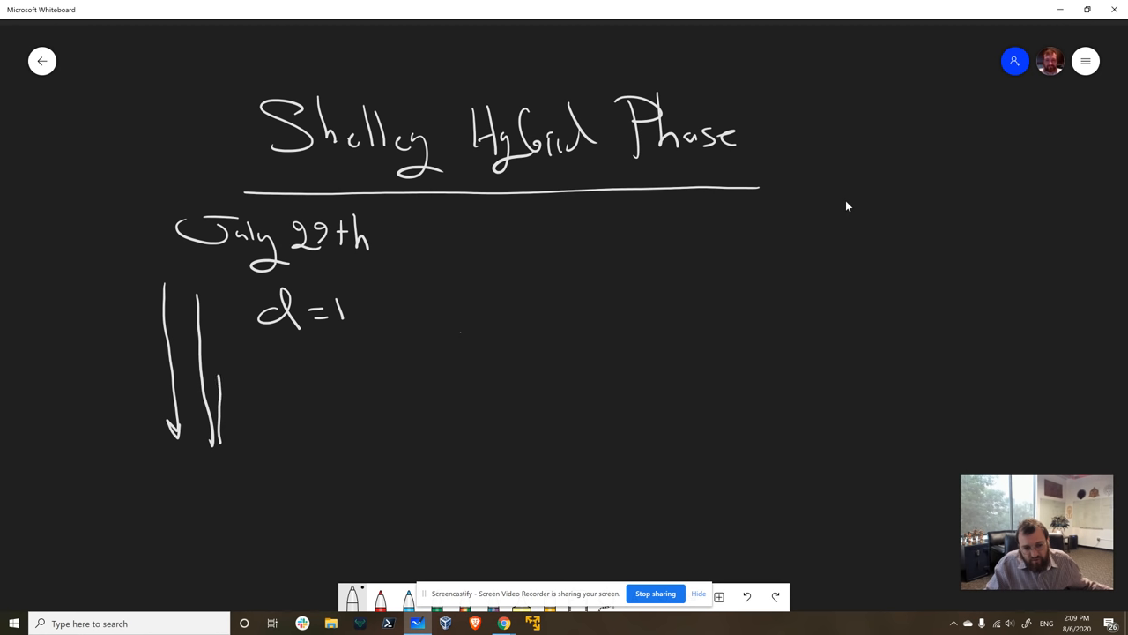
Add a downward arrow and dot by d=1, then a wavy curve running toward d=0
drag(211, 295, 216, 387)
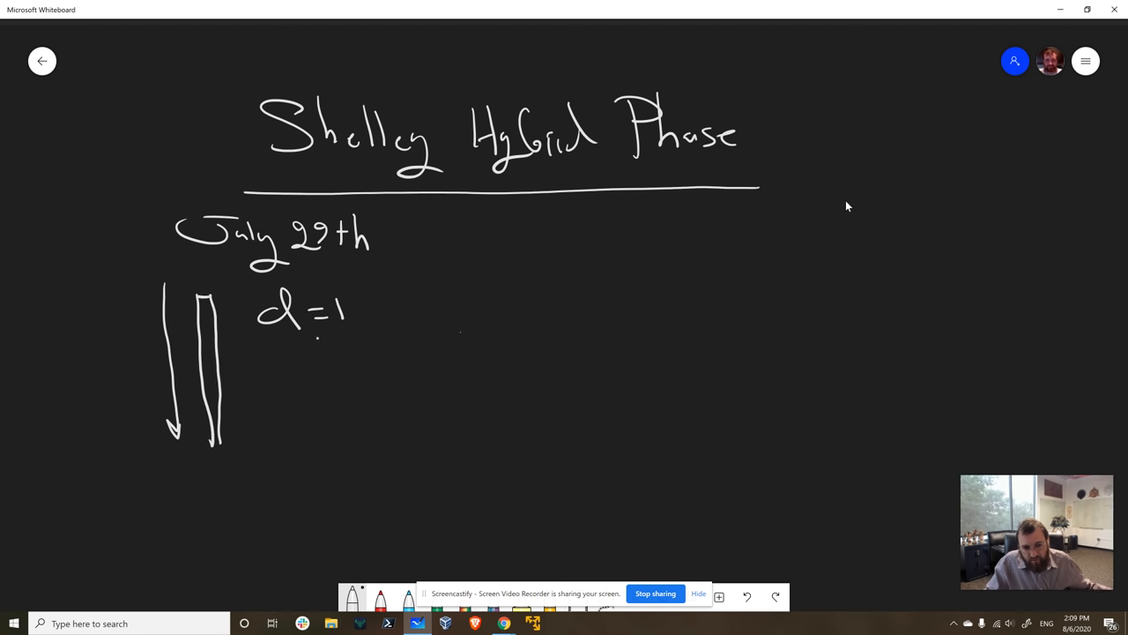
drag(326, 347, 423, 441)
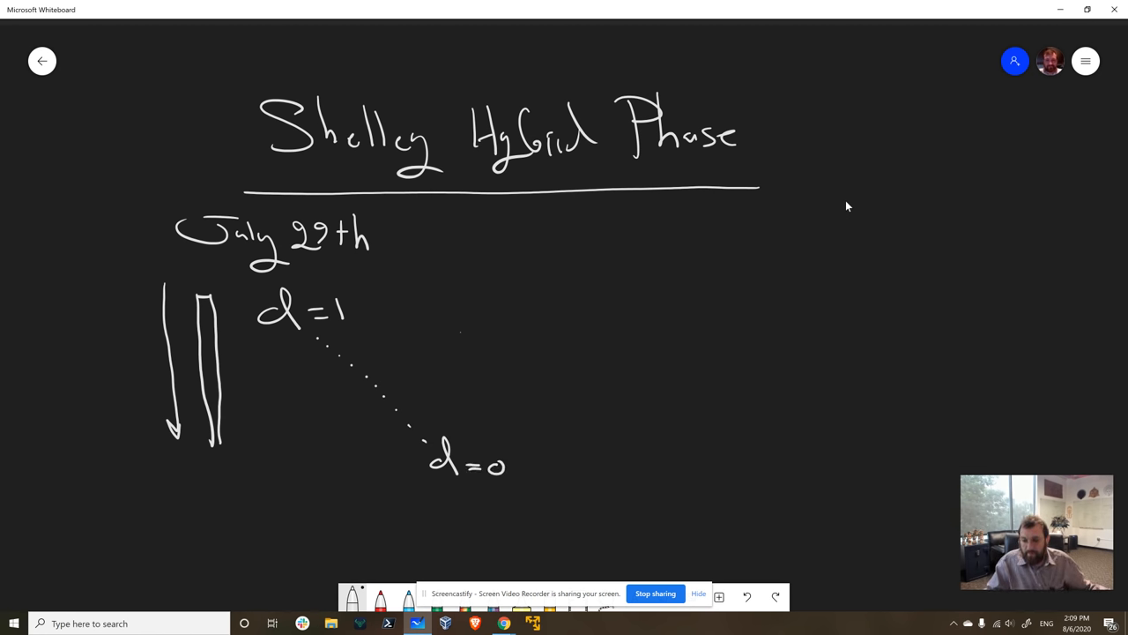
drag(351, 287, 456, 366)
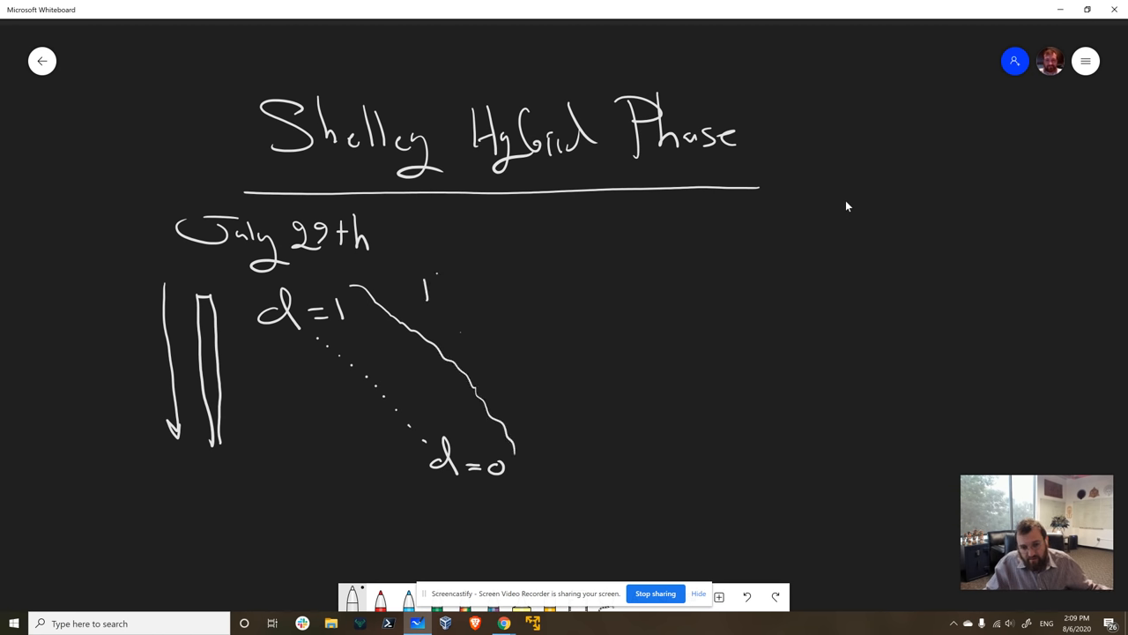
Handwrite that d is the proportion of blocks made by SPO, not the underlined OBFT
text(The Proportion of)
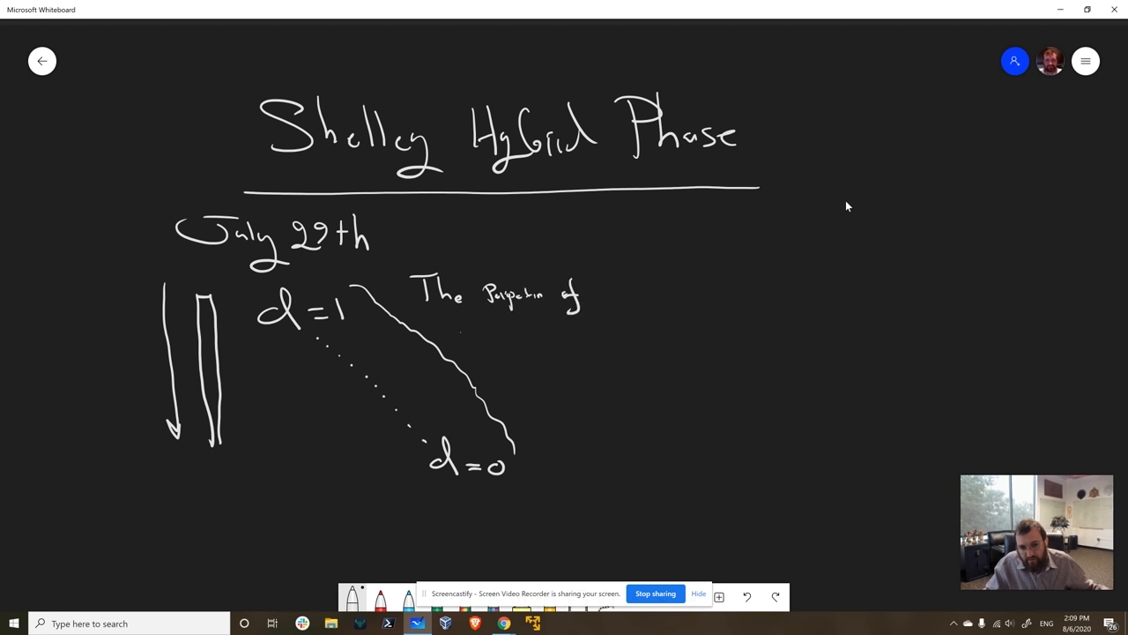
text(Blacks)
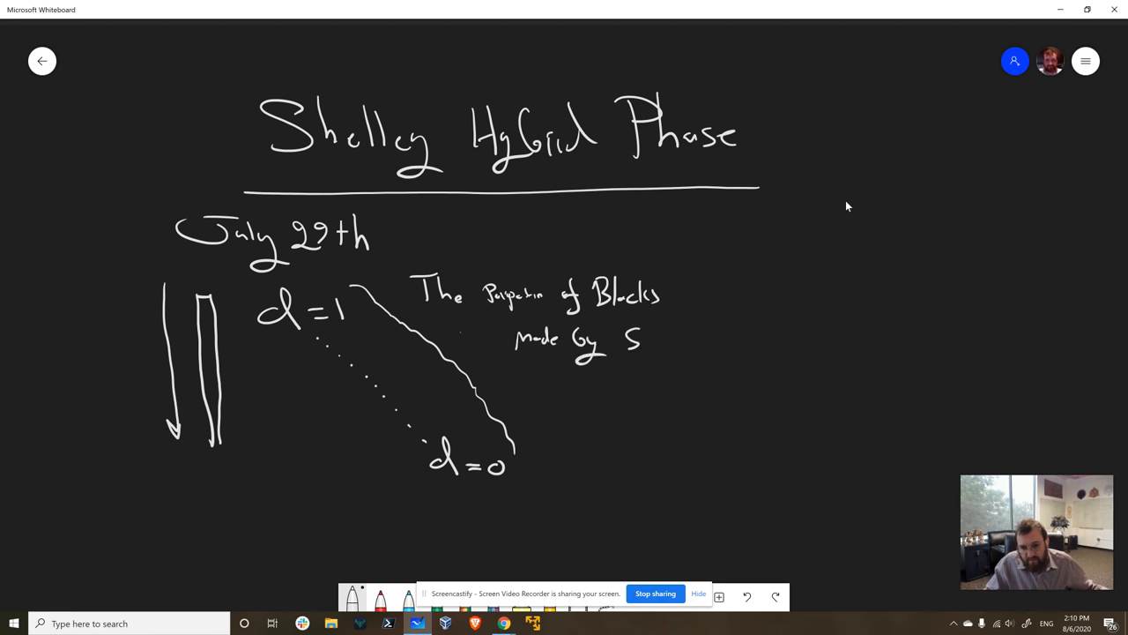
drag(634, 334, 665, 344)
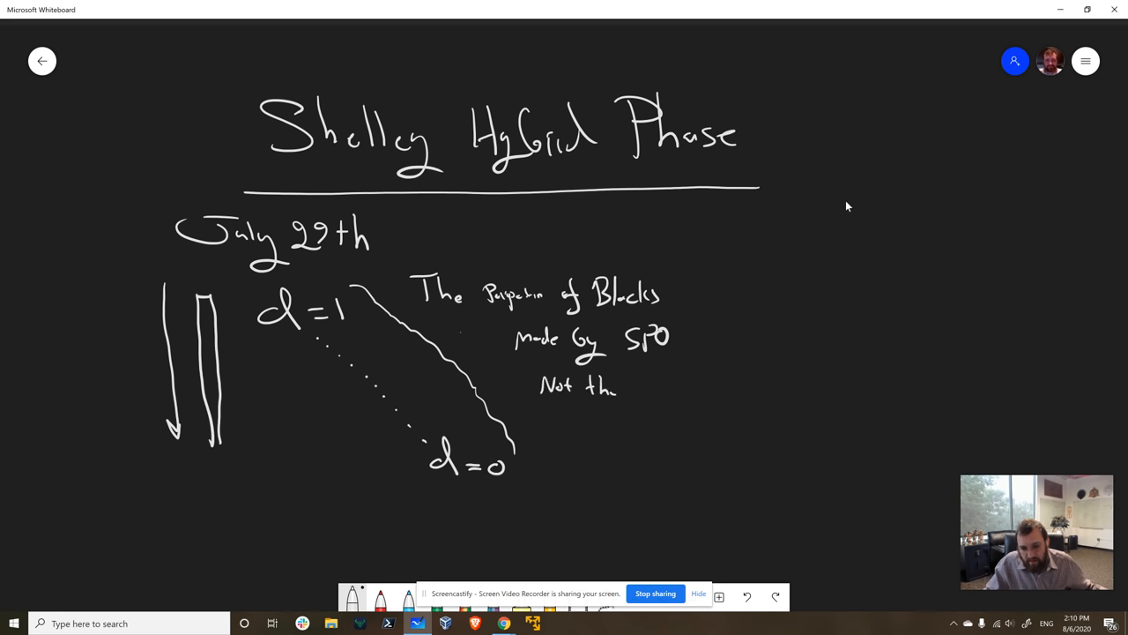
drag(635, 388, 679, 388)
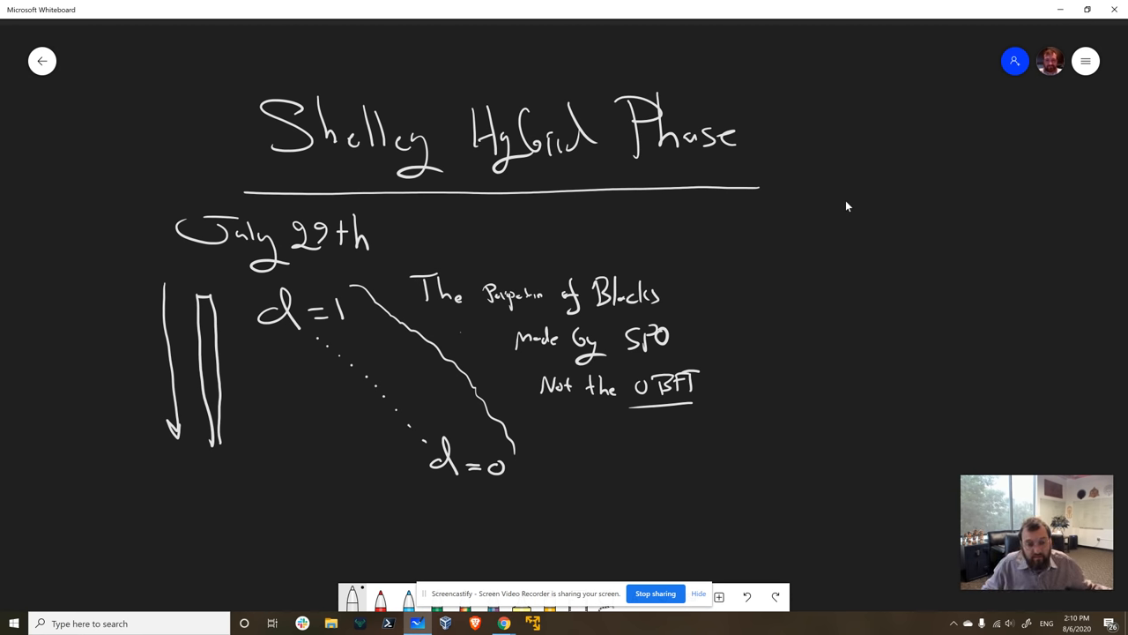
Draw an arrow from 'Byron' into d=1 and add 'd<1' along the dotted line
drag(102, 231, 246, 291)
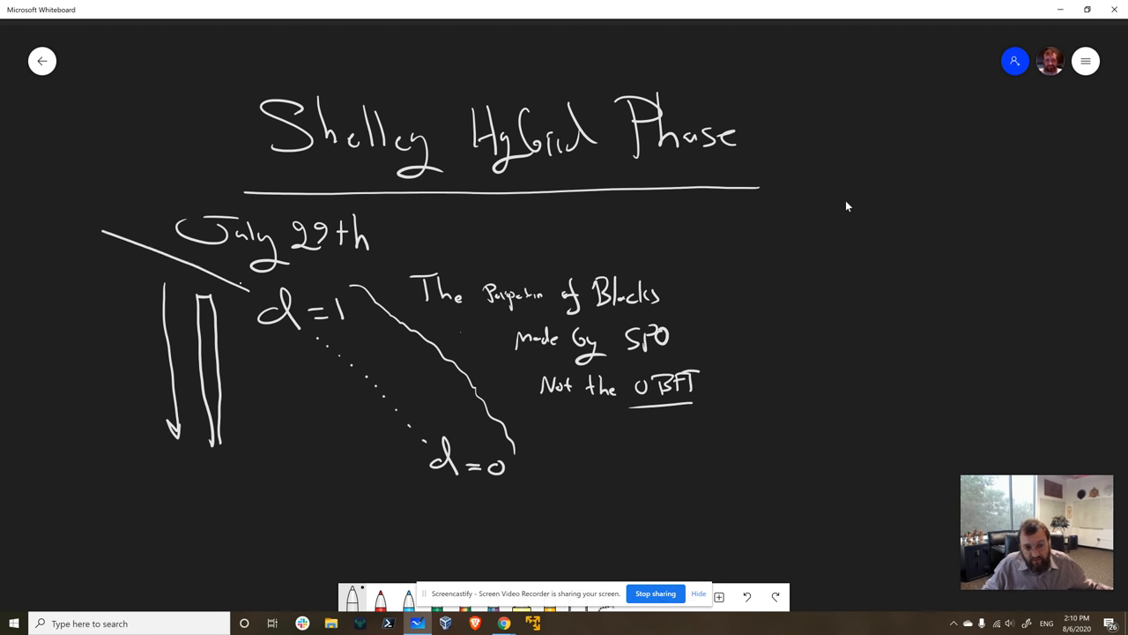
drag(114, 203, 246, 291)
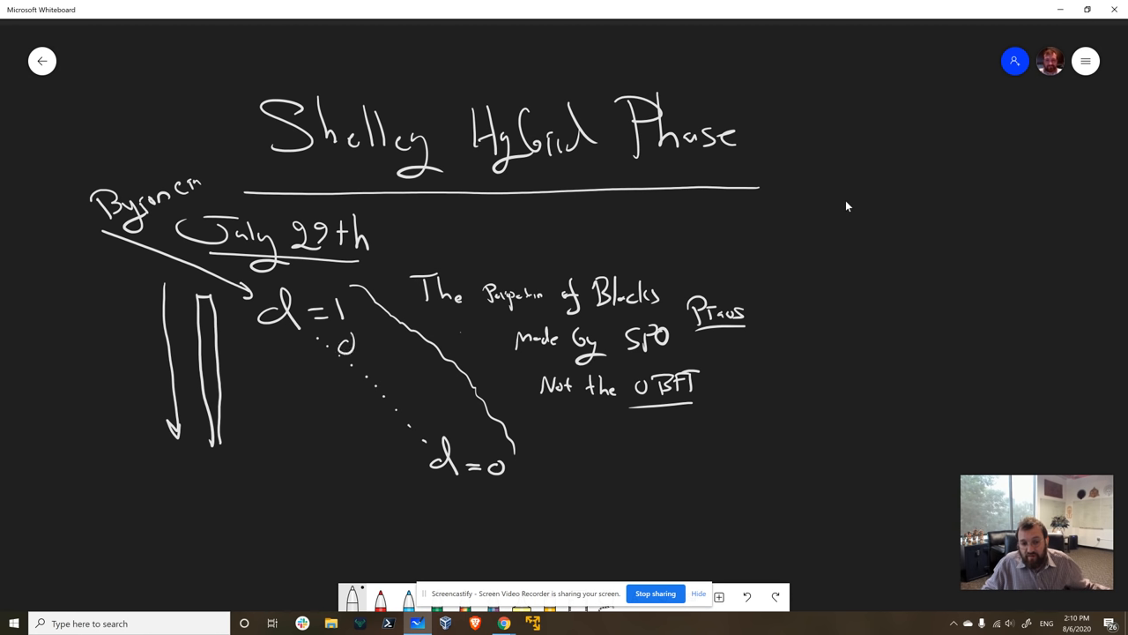
drag(339, 339, 388, 349)
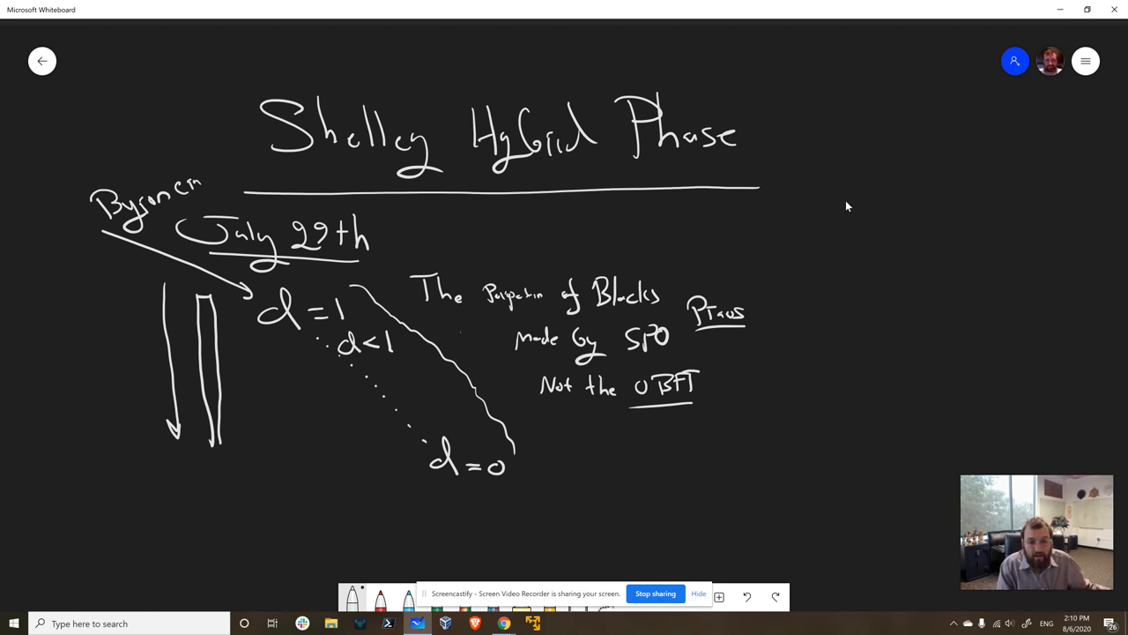
mouse_move(854, 394)
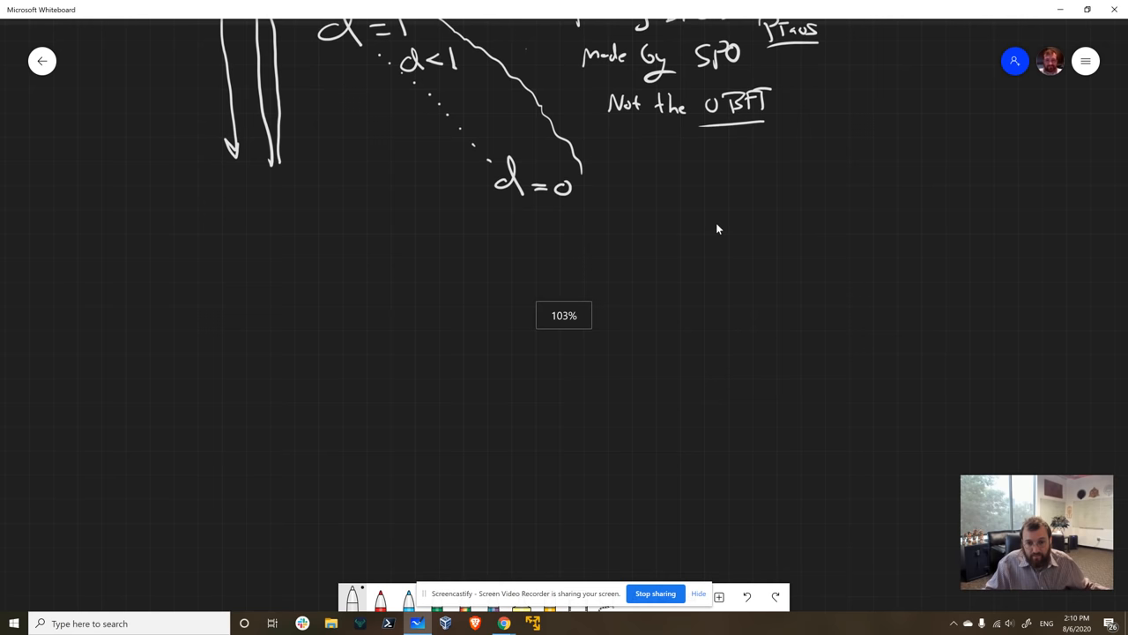
Draw three vertical timeline markers and label them d=1, d=0.5 and d=0
drag(314, 236, 309, 392)
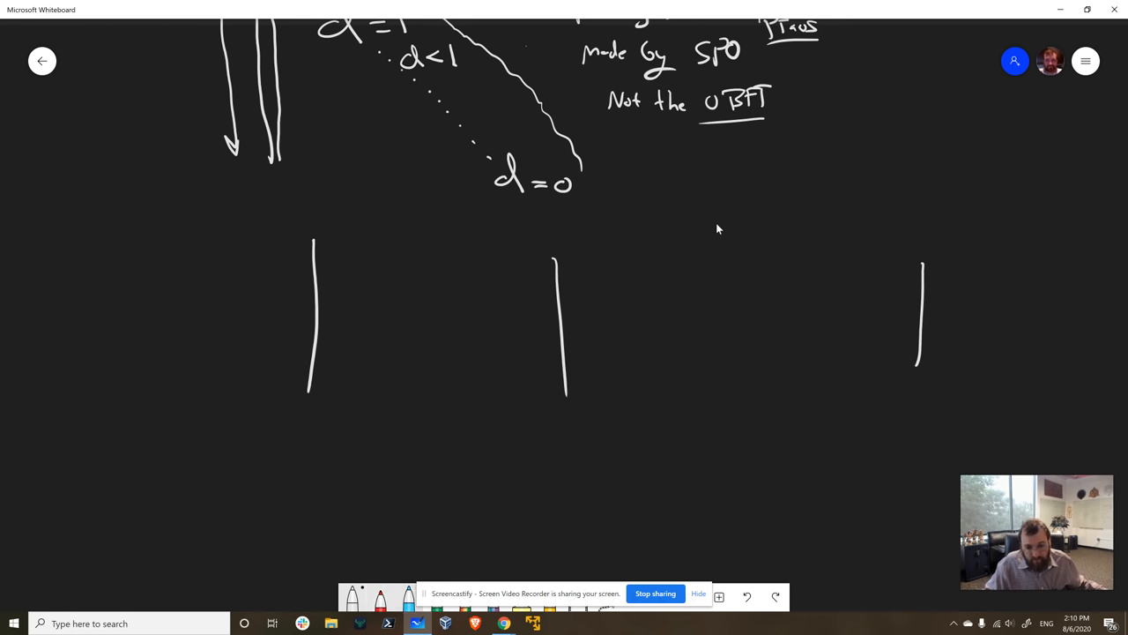
drag(247, 409, 308, 428)
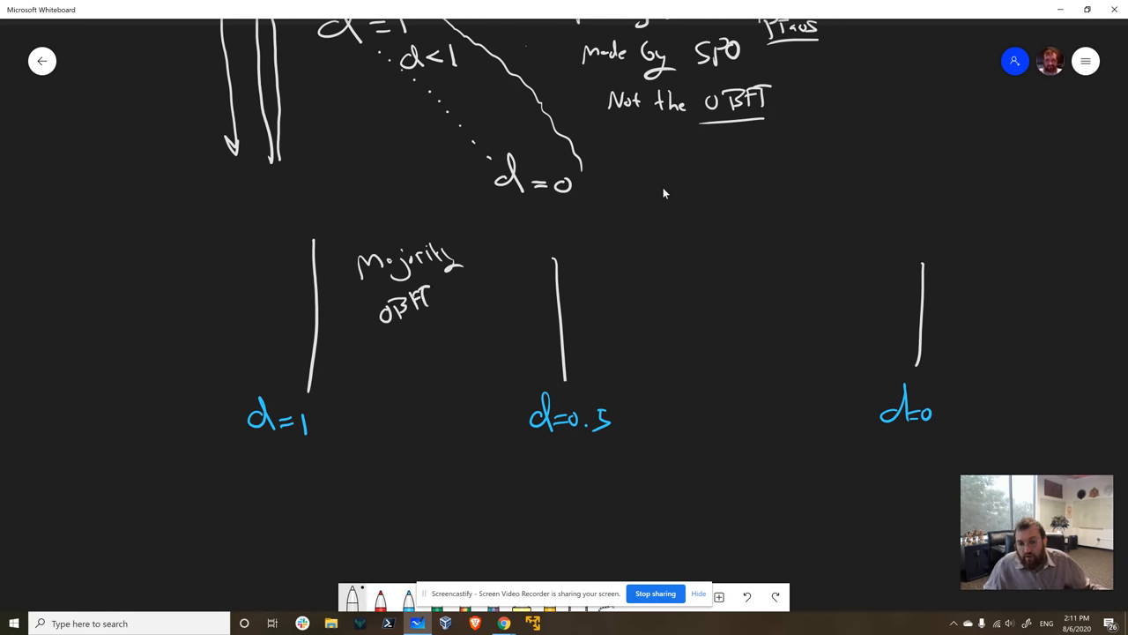
Note the majority protocol at each marker (OBFT, Praos) with 'Min' and OBFT above d=0
drag(395, 335, 421, 362)
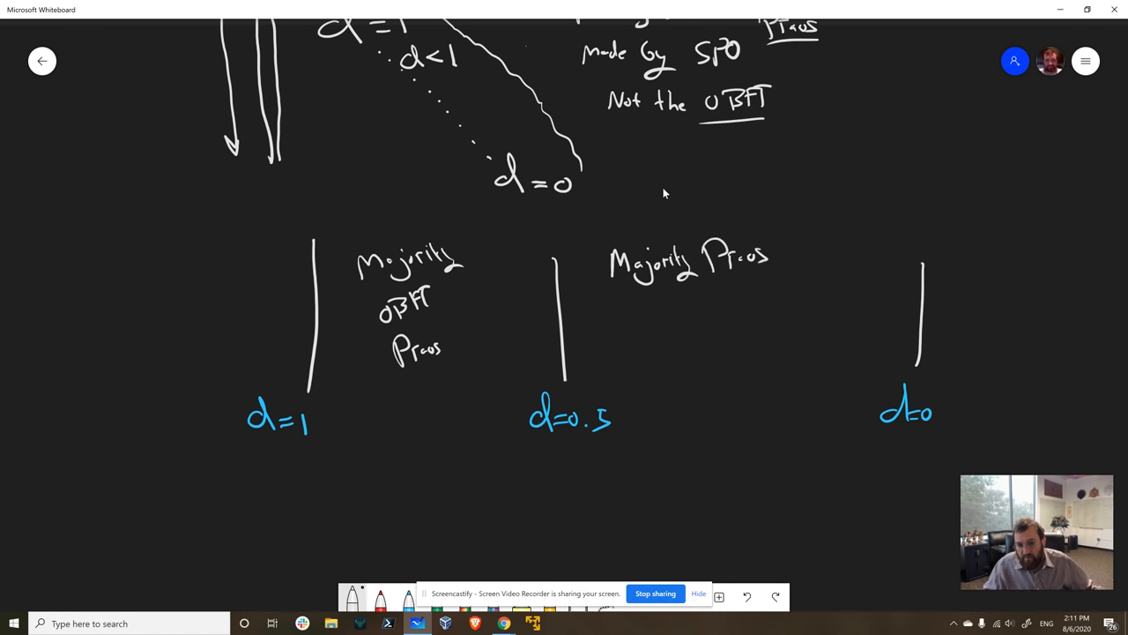
text(Min 01)
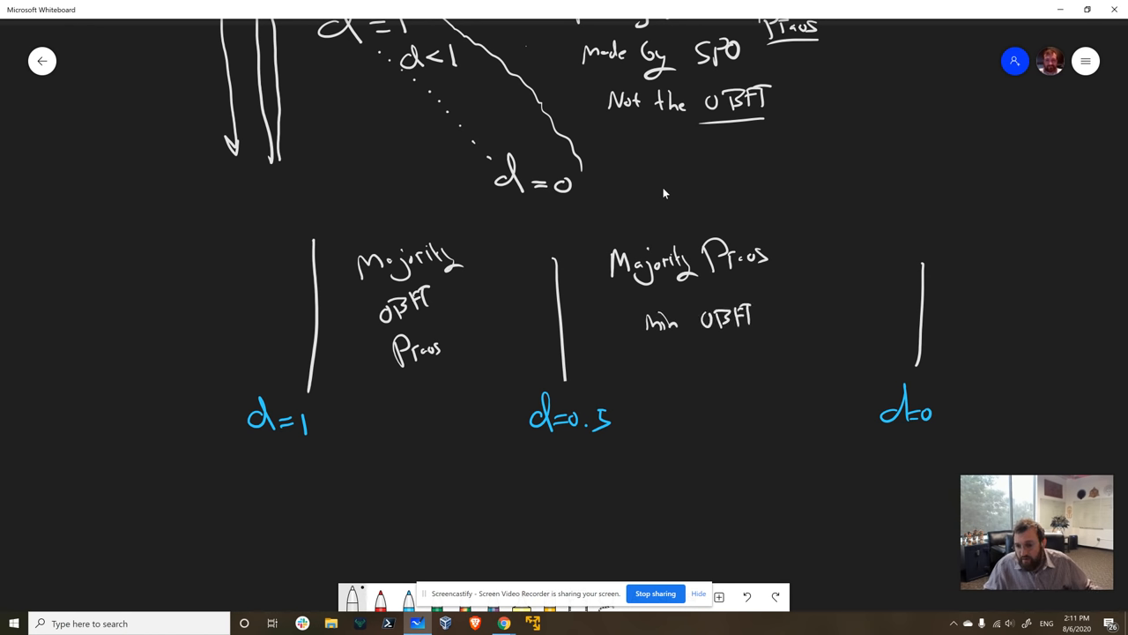
drag(877, 436, 938, 433)
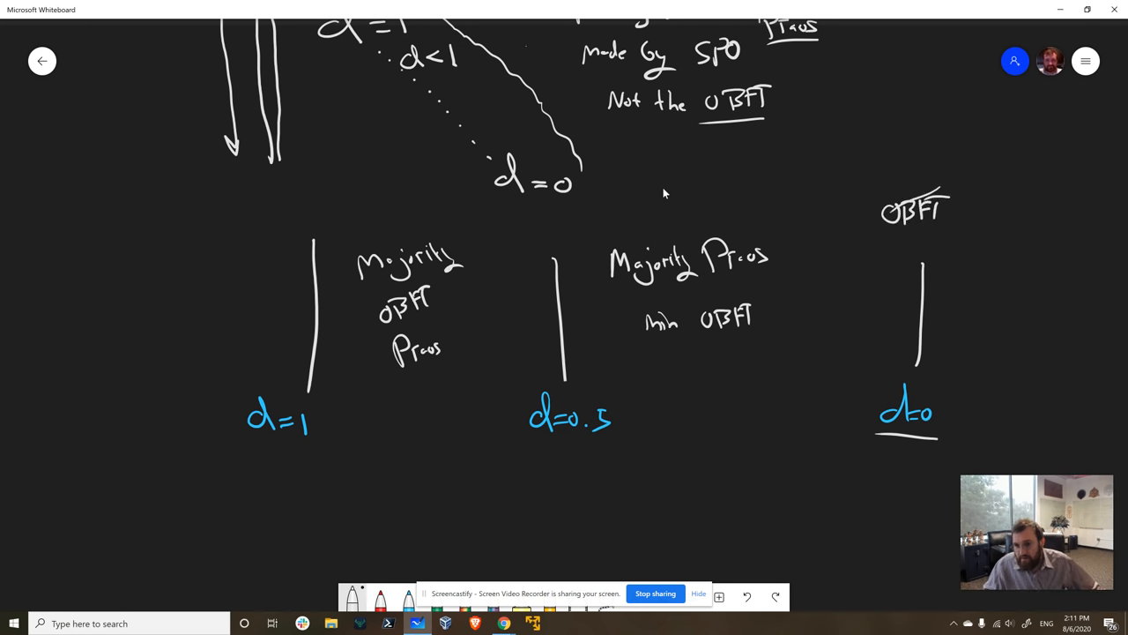
Cross out OBFT at d=0, extend the wavy underline to d=0.5 and add a rising arrow below
drag(859, 180, 952, 238)
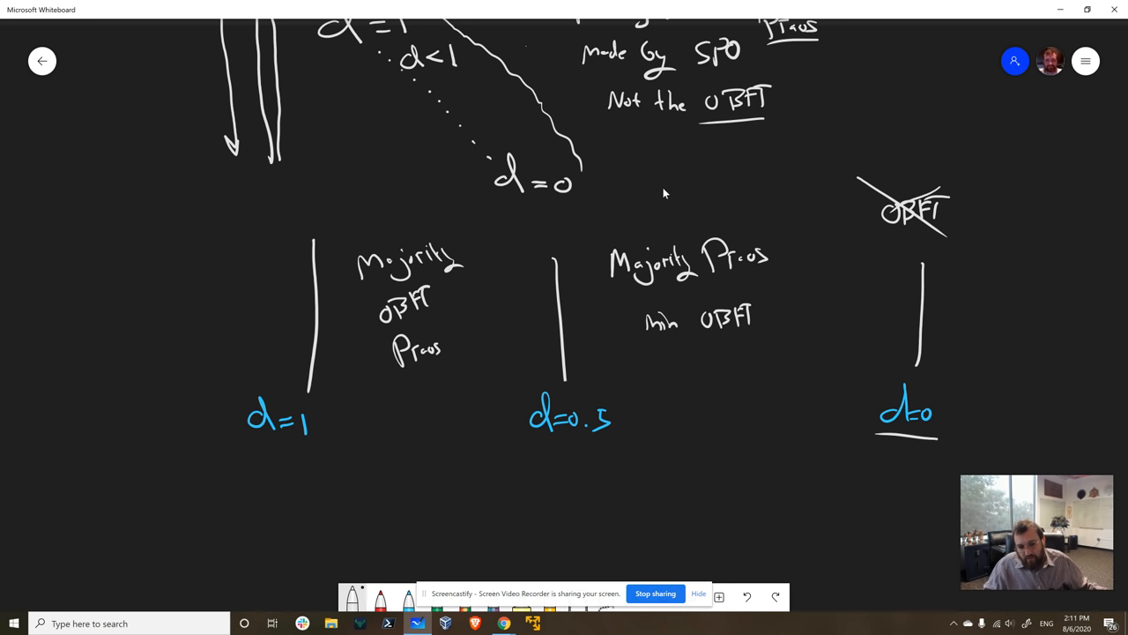
drag(269, 449, 395, 448)
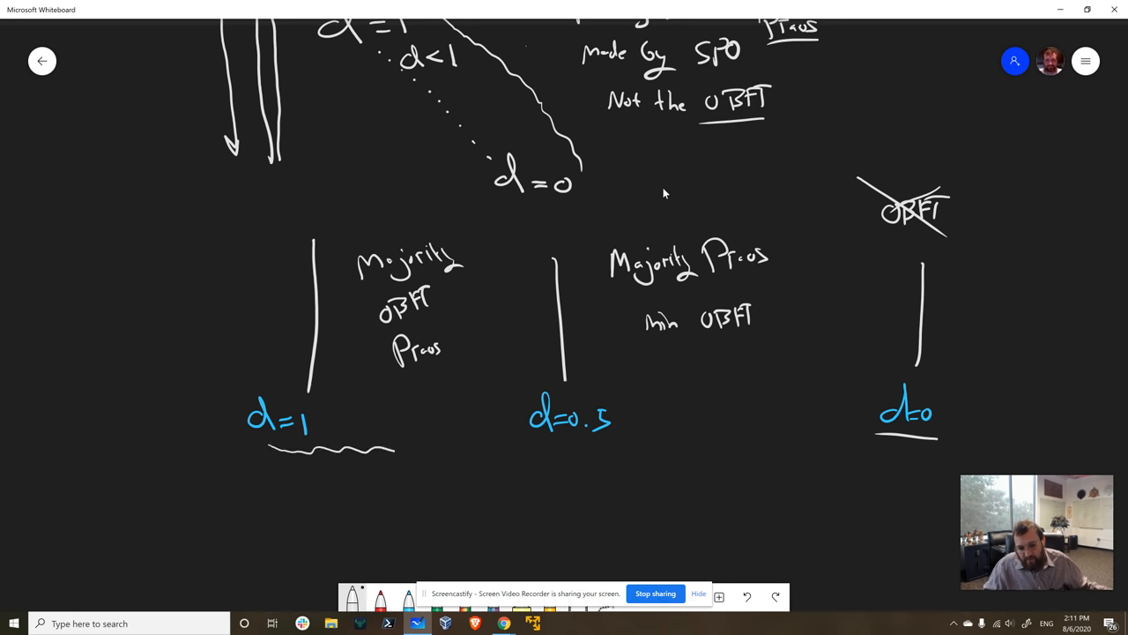
drag(397, 448, 555, 445)
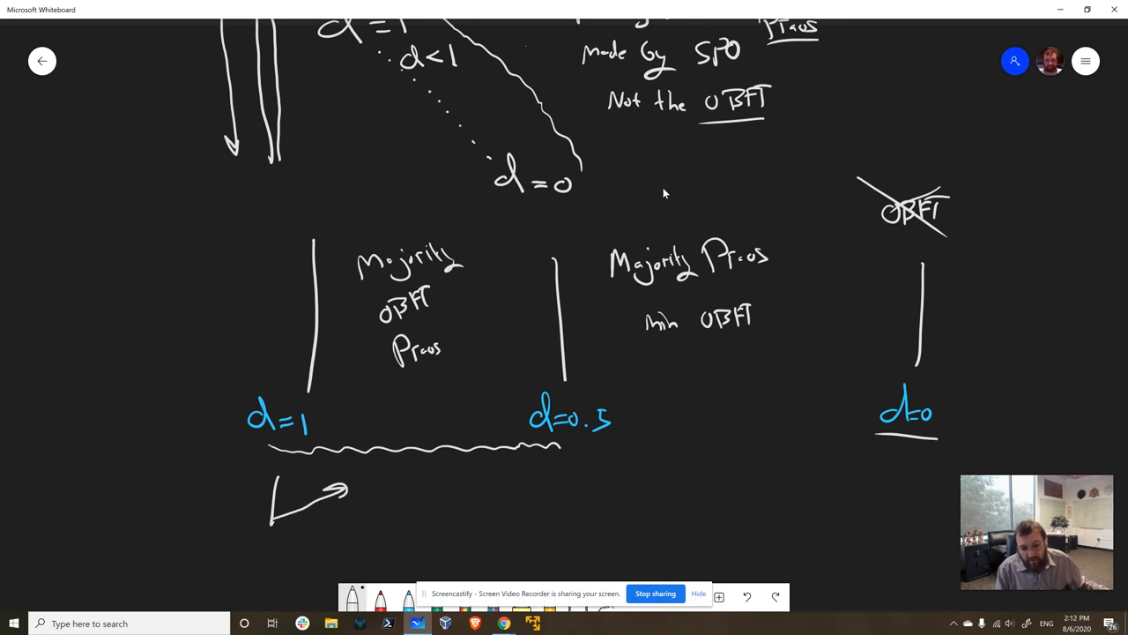
Sketch SPO and active growth charts below the timeline and title them 'Network Health'
text(SP0)
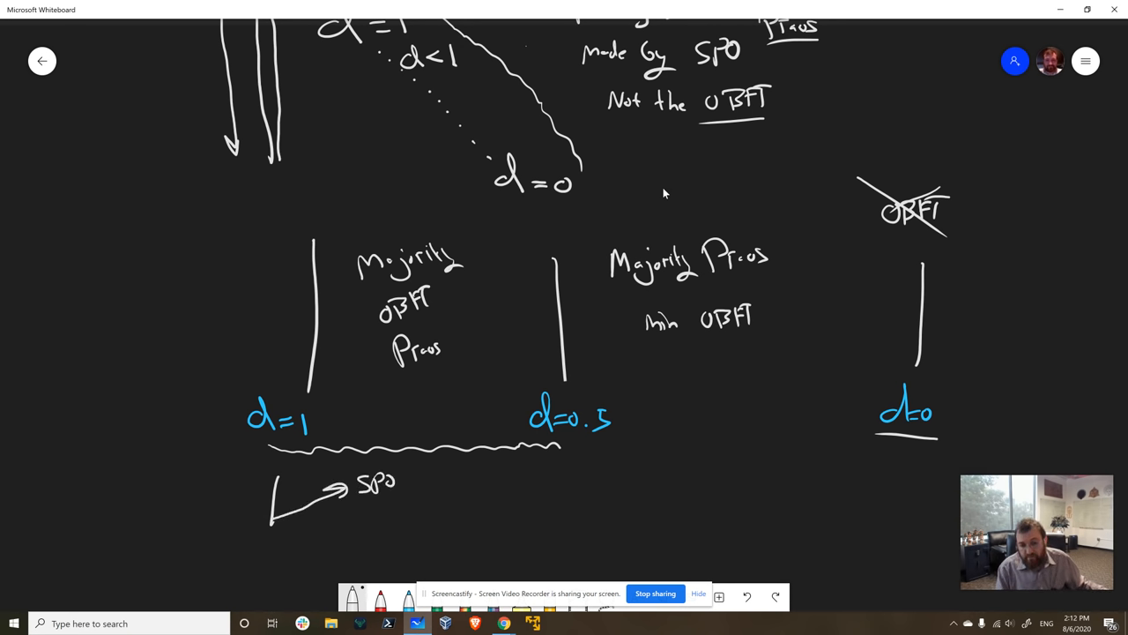
drag(414, 485, 494, 529)
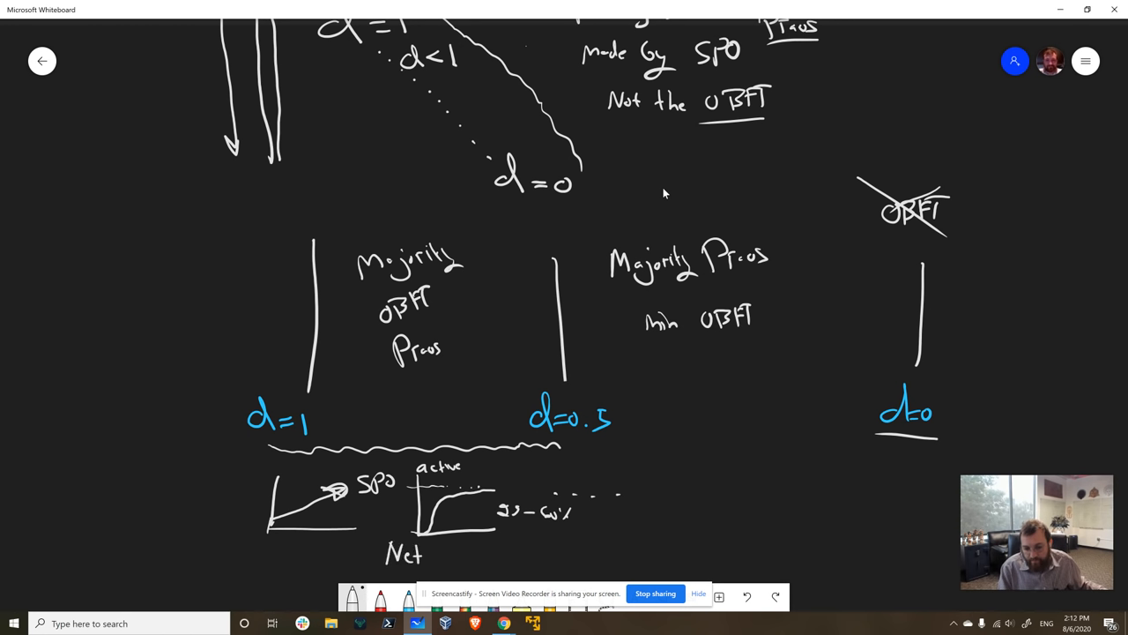
text(work 1)
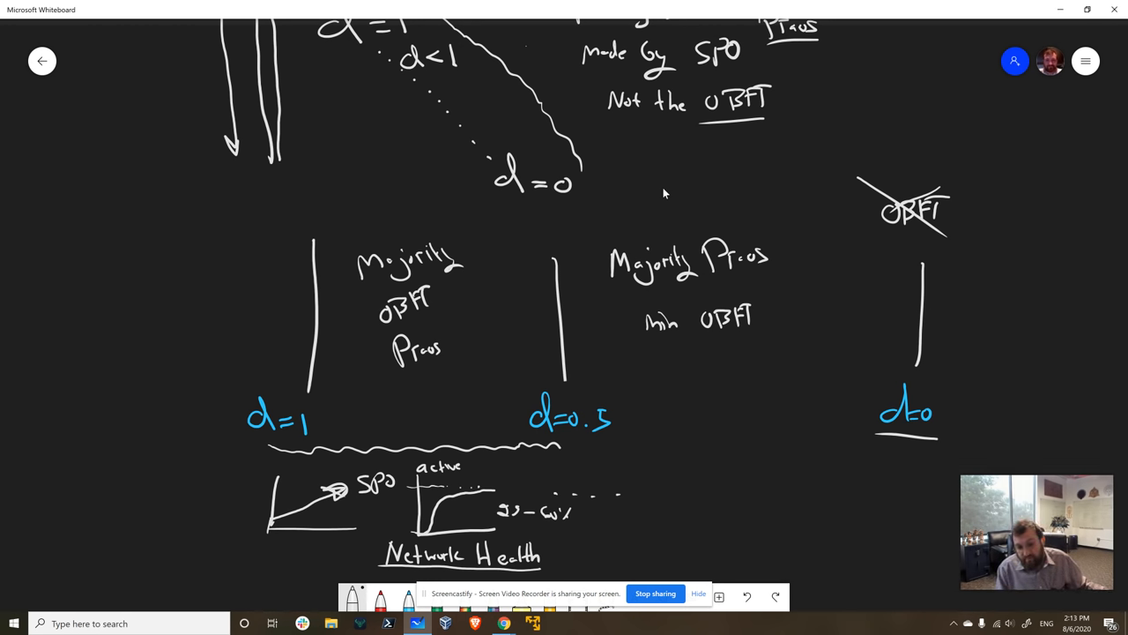
Arrow from d=1 to d=0.5, circled 'HF' pointing to a bracketed 'HFC Events' note
drag(325, 422, 529, 423)
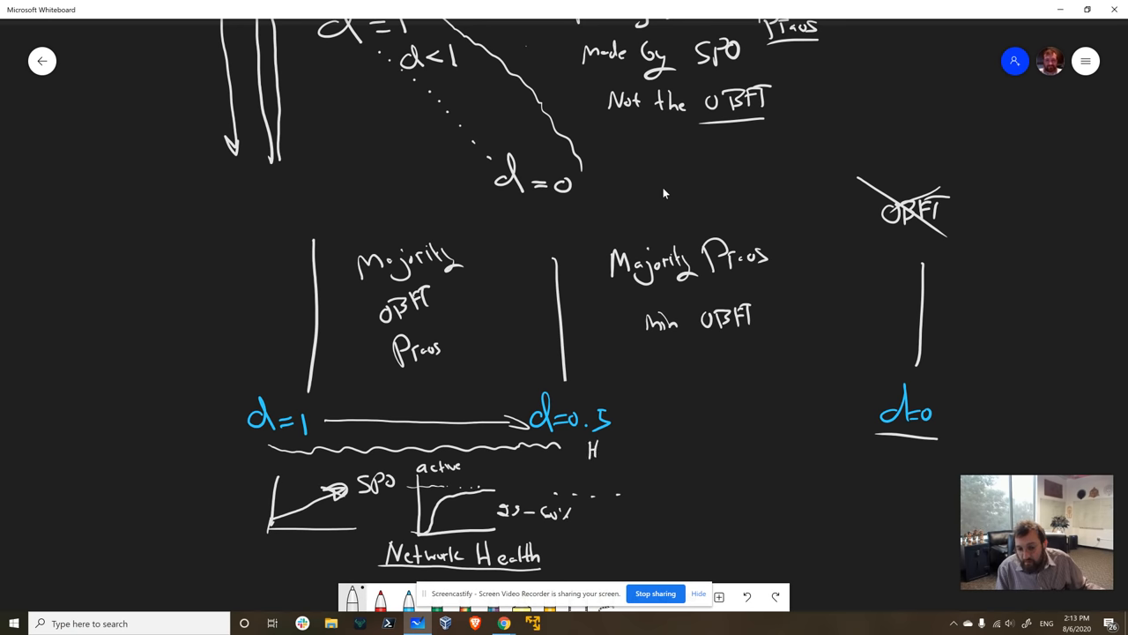
text(F)
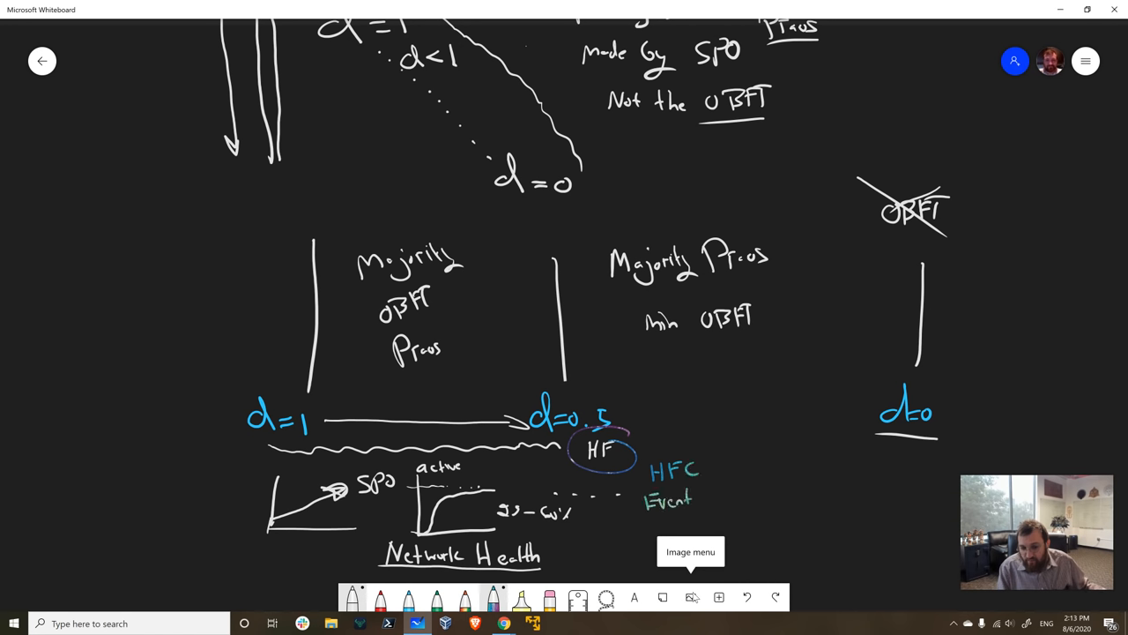
drag(635, 458, 709, 512)
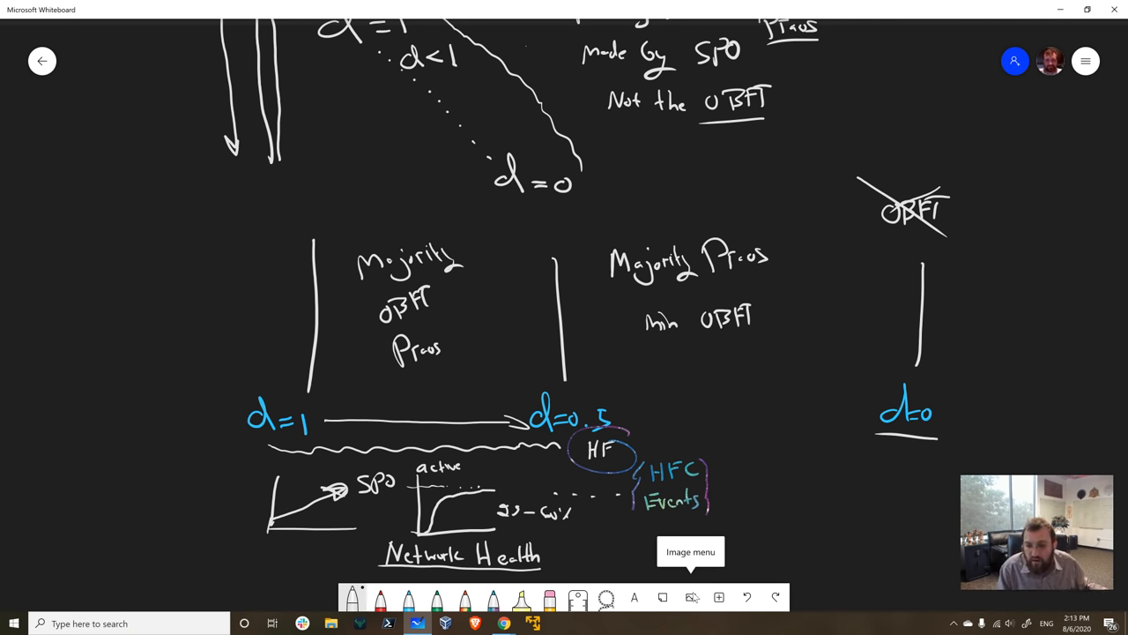
drag(617, 463, 630, 489)
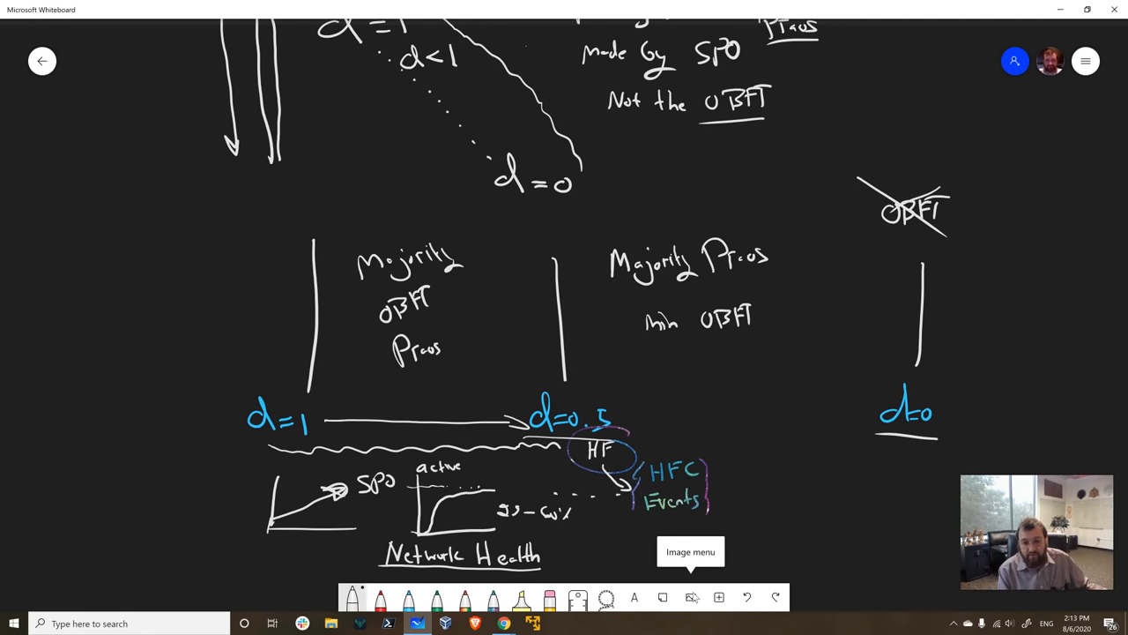
In green, draw a double-headed P2P arrow above d=1 to d=0.5 and slash through HF
click(437, 600)
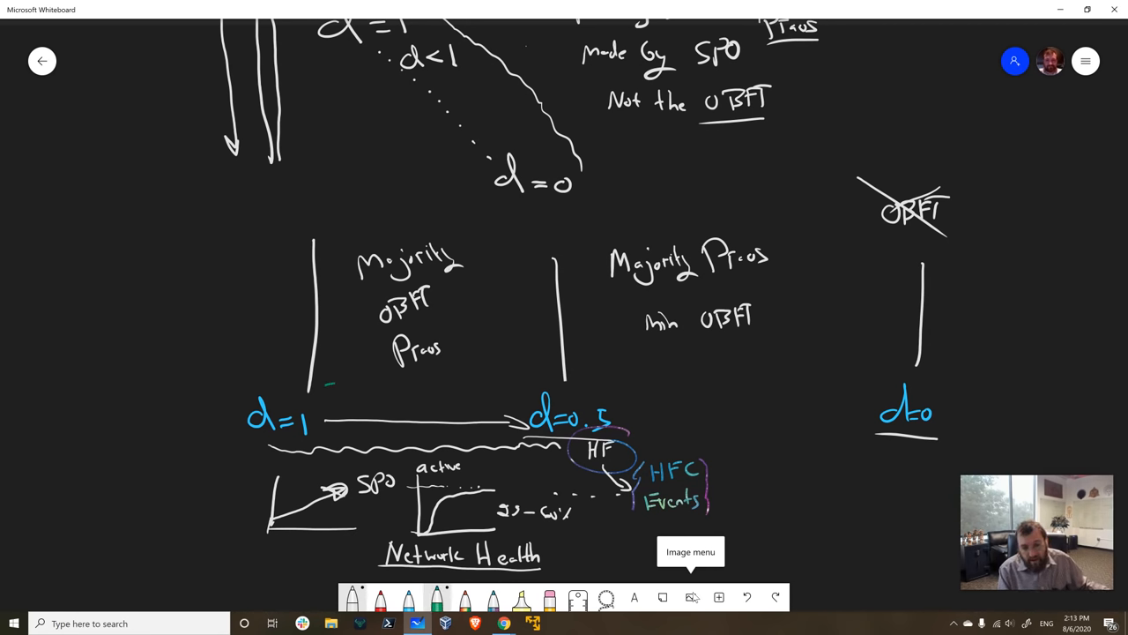
drag(330, 385, 515, 381)
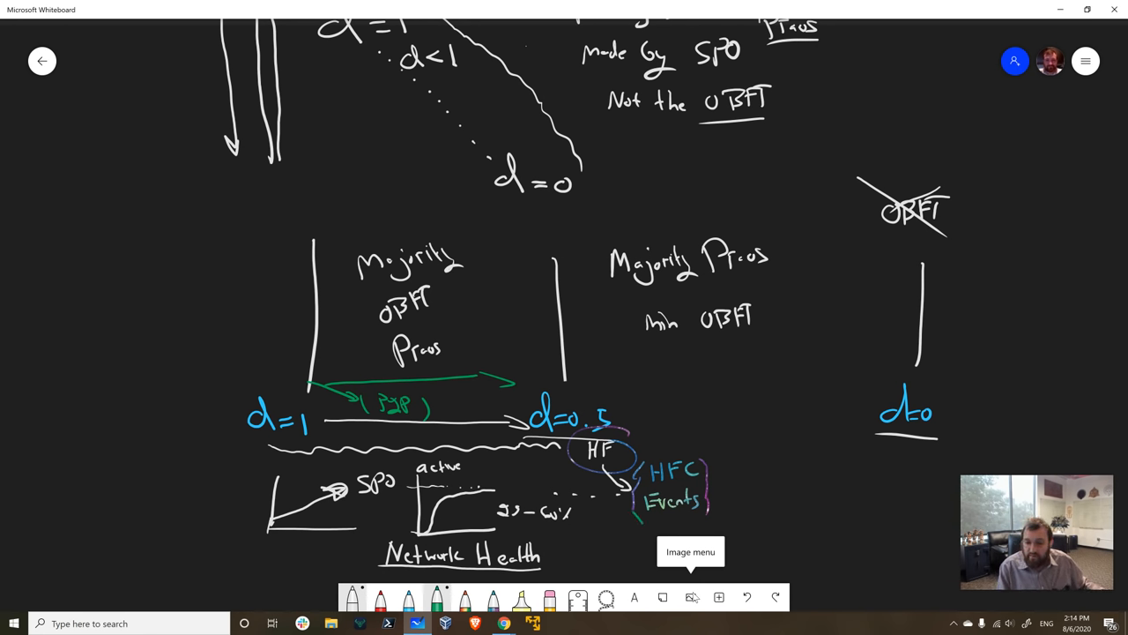
drag(586, 454, 639, 524)
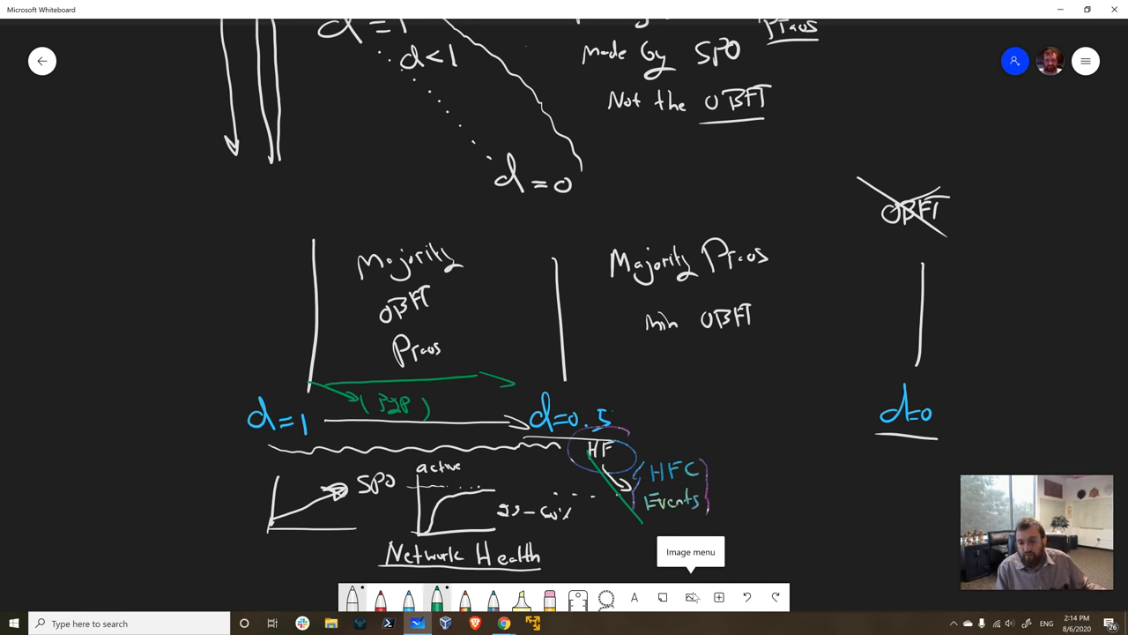
Draw a green arrow from d=0.5 to d=0 and underline Majority Praos and Min OBFT
drag(617, 414, 837, 415)
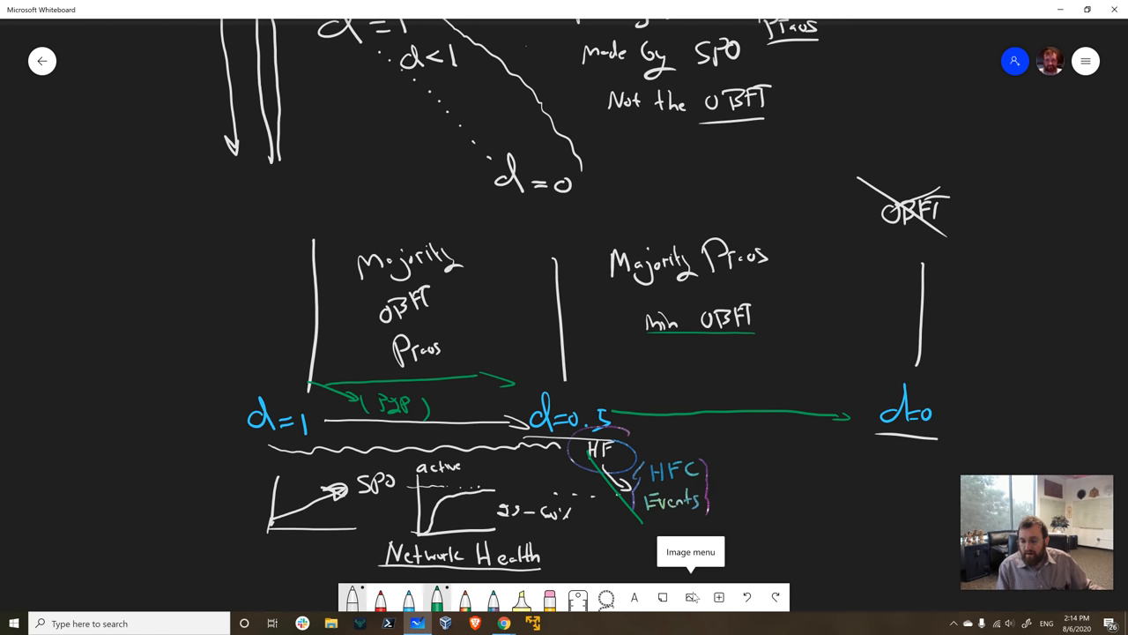
drag(639, 291, 753, 283)
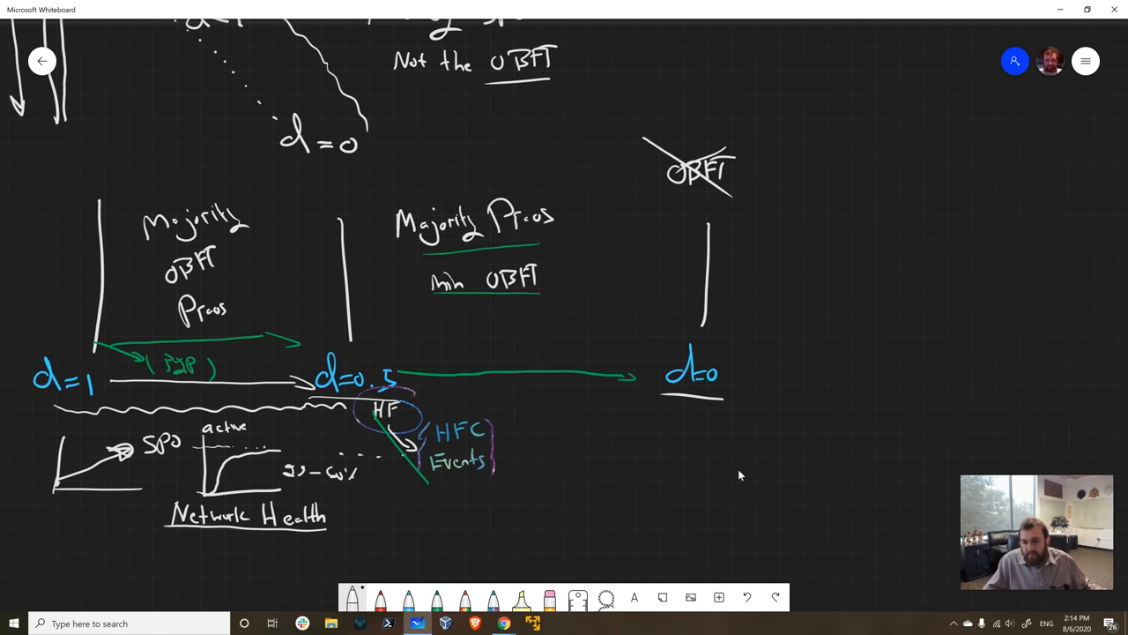
Circle d=0, arrow out to handwritten 'Replace update System' with 'update System' beneath, and start Voltaire below
drag(652, 352, 723, 396)
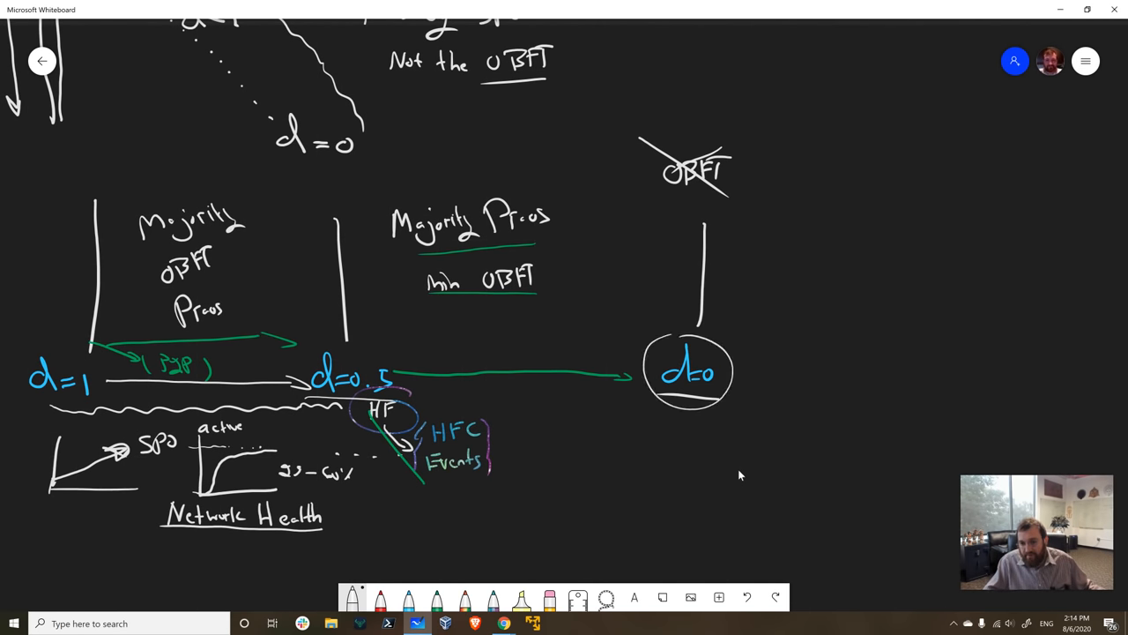
drag(740, 370, 785, 367)
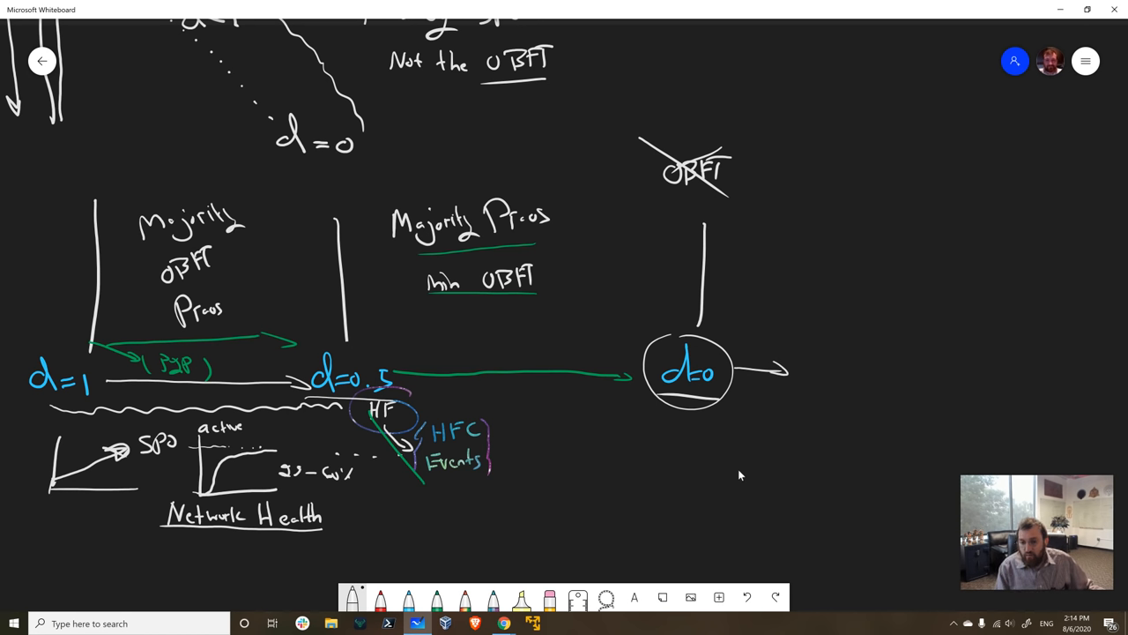
text(Replace Update)
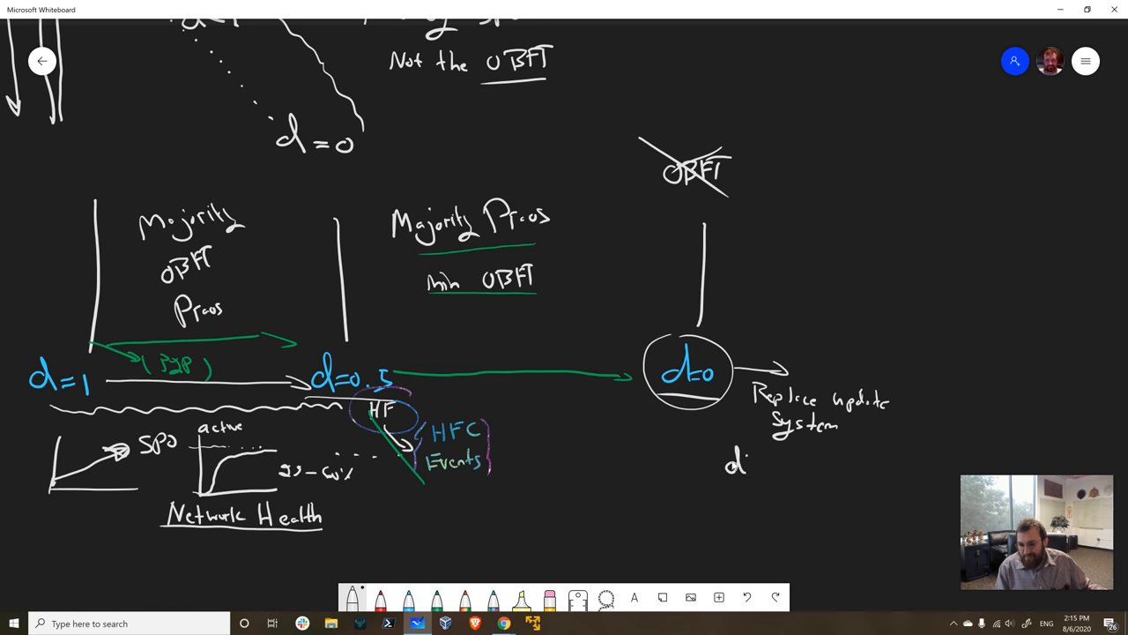
text(upda)
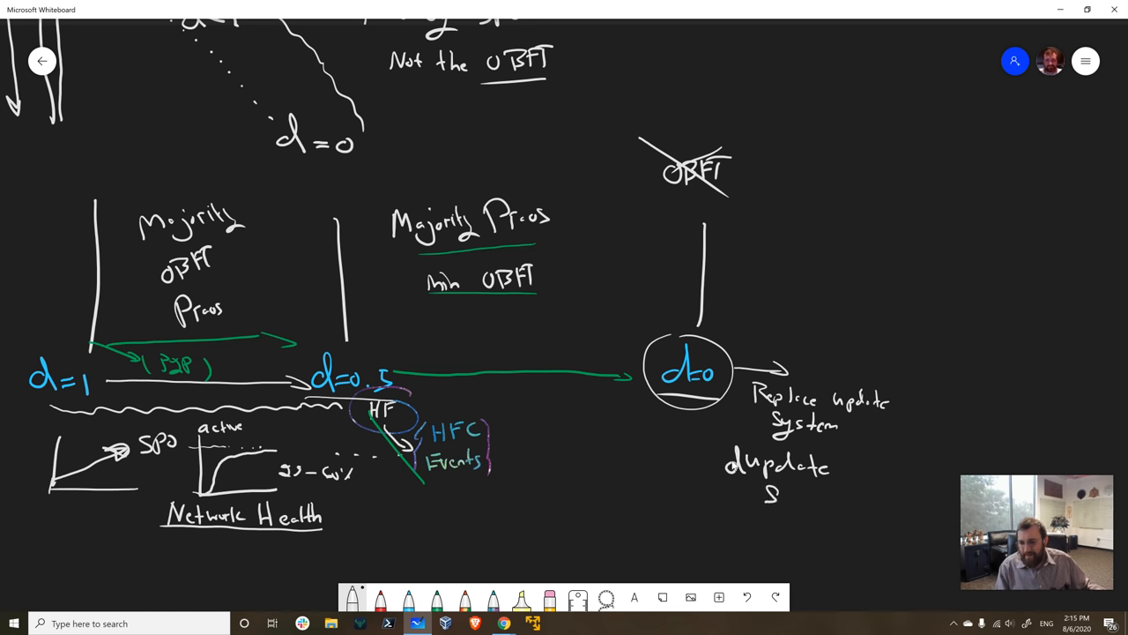
drag(767, 503, 837, 507)
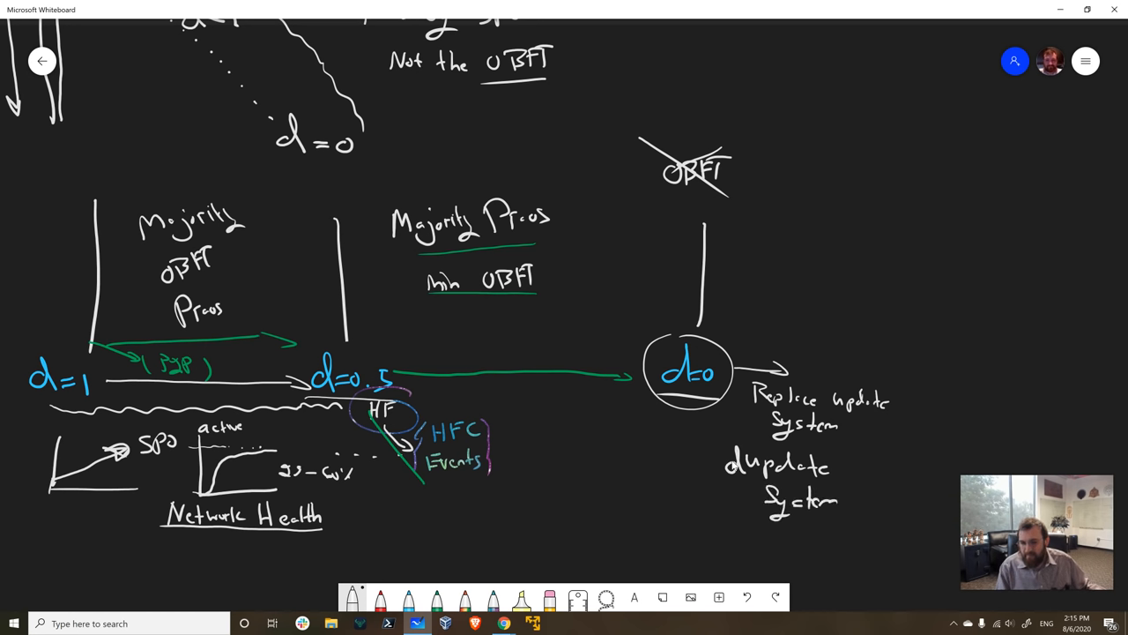
drag(657, 489, 669, 520)
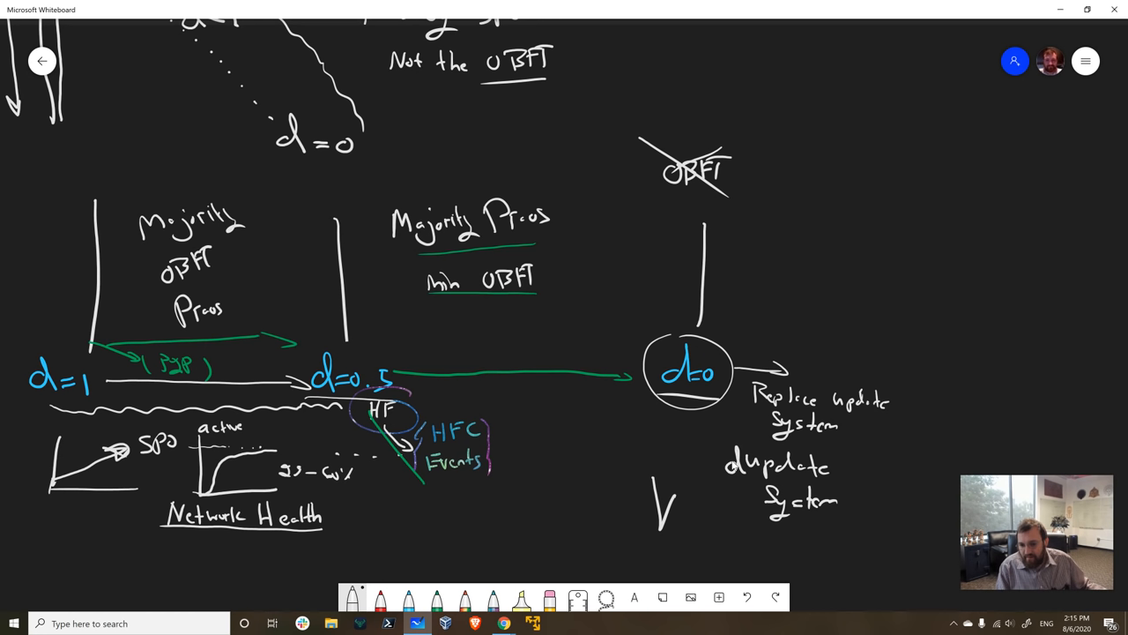
Write Voltaire with an 'HFC event' label and draw the long top arrow from d=0 to crossed-out OBFT
text(oltair)
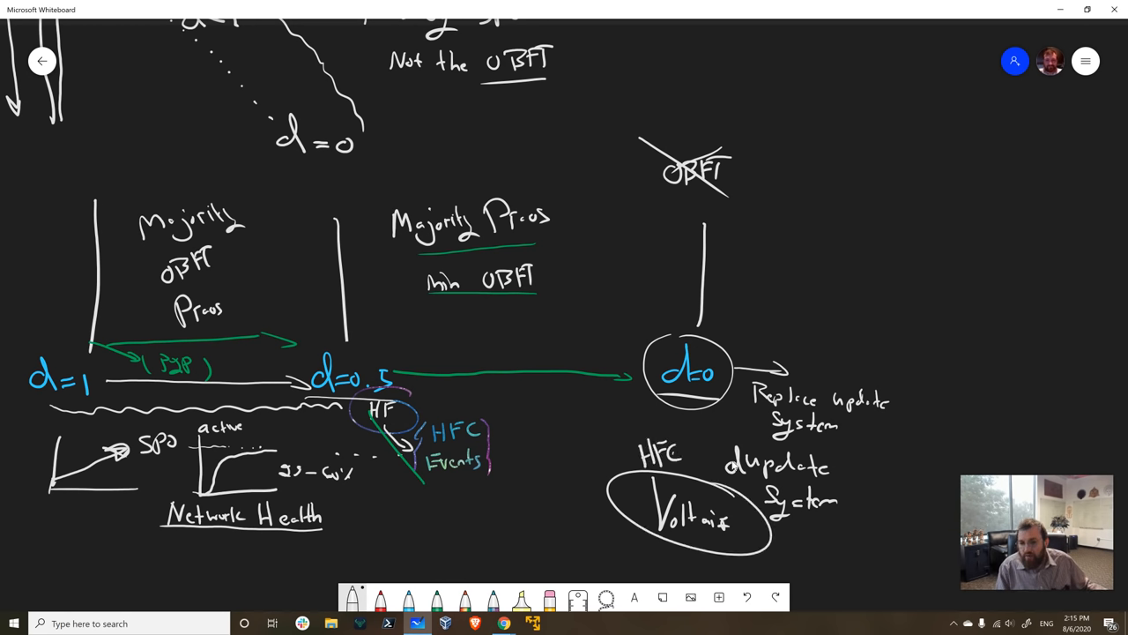
text(evnt)
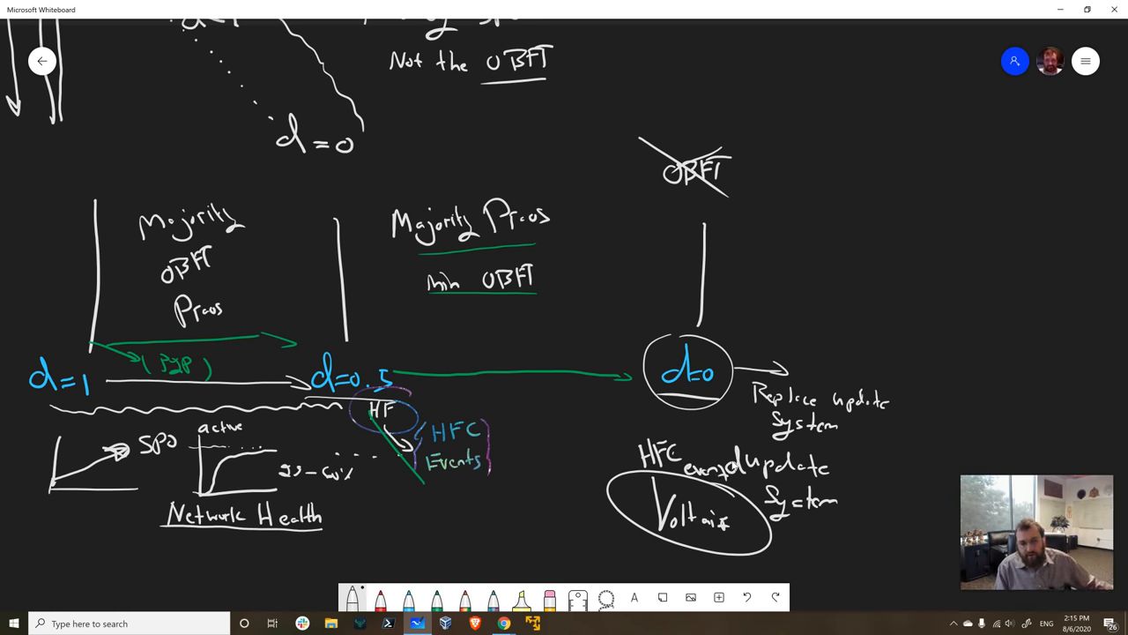
drag(75, 174, 652, 163)
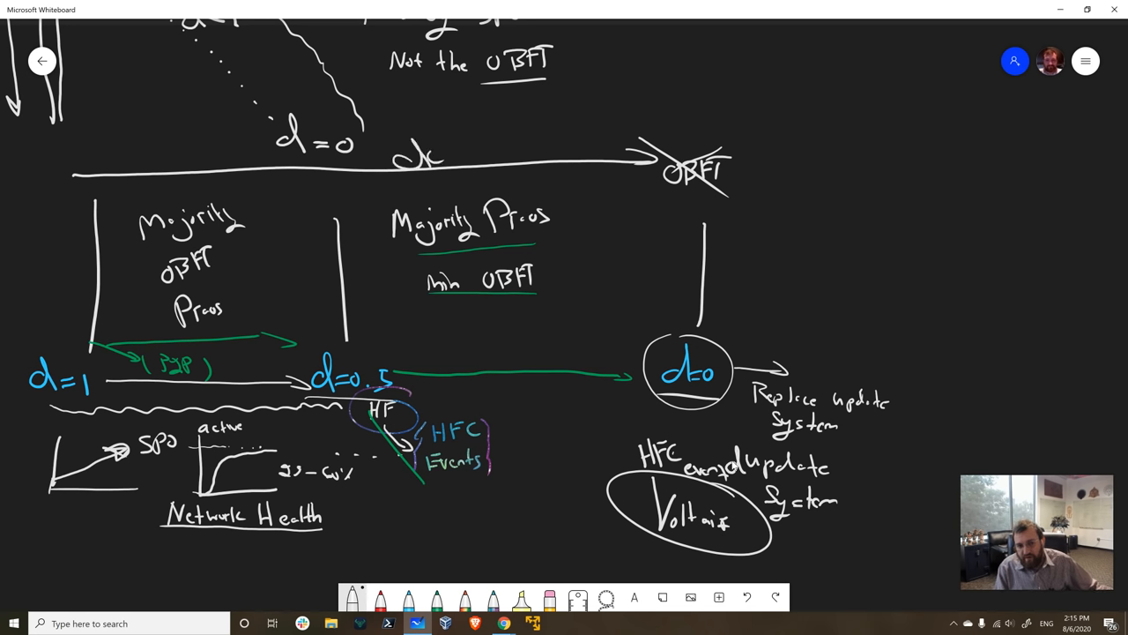
Handwrite a label along the long arrow at the top of the board
drag(406, 145, 489, 163)
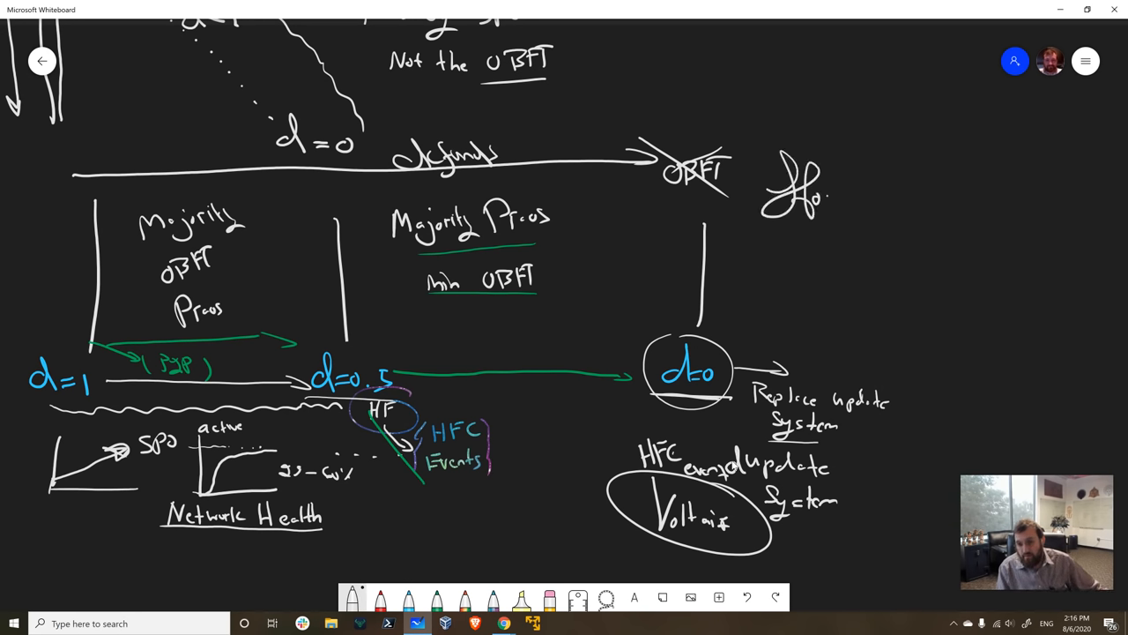
Write 'How Long?', the bracketed 'α constant decay parameter' note and 'Friday 14th'
text(ow Long ?)
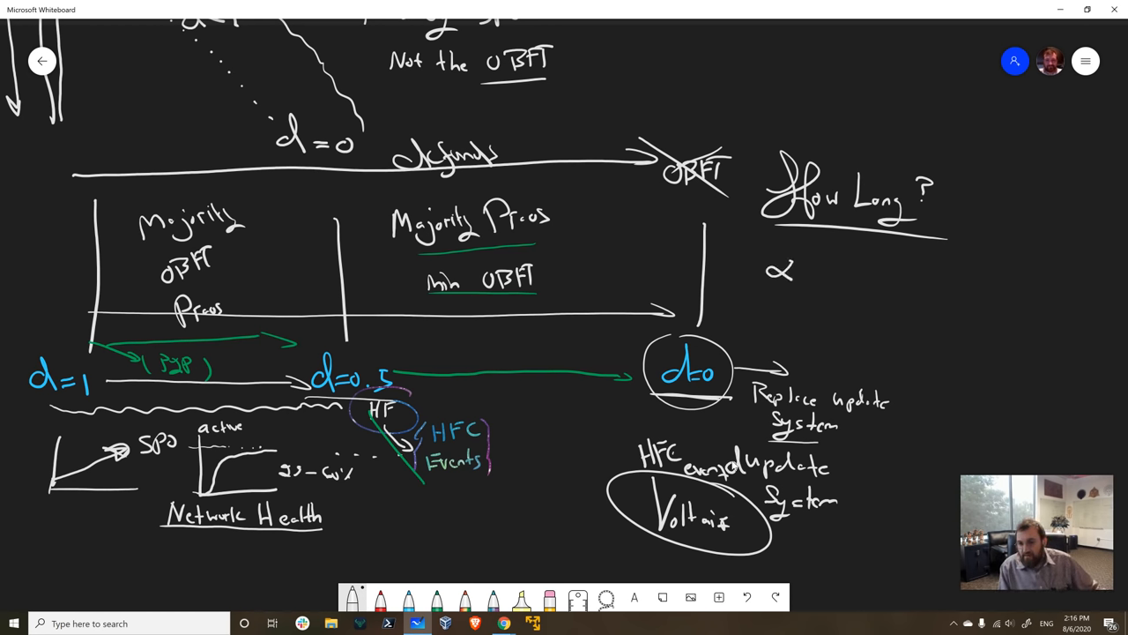
text(Constant decay ))
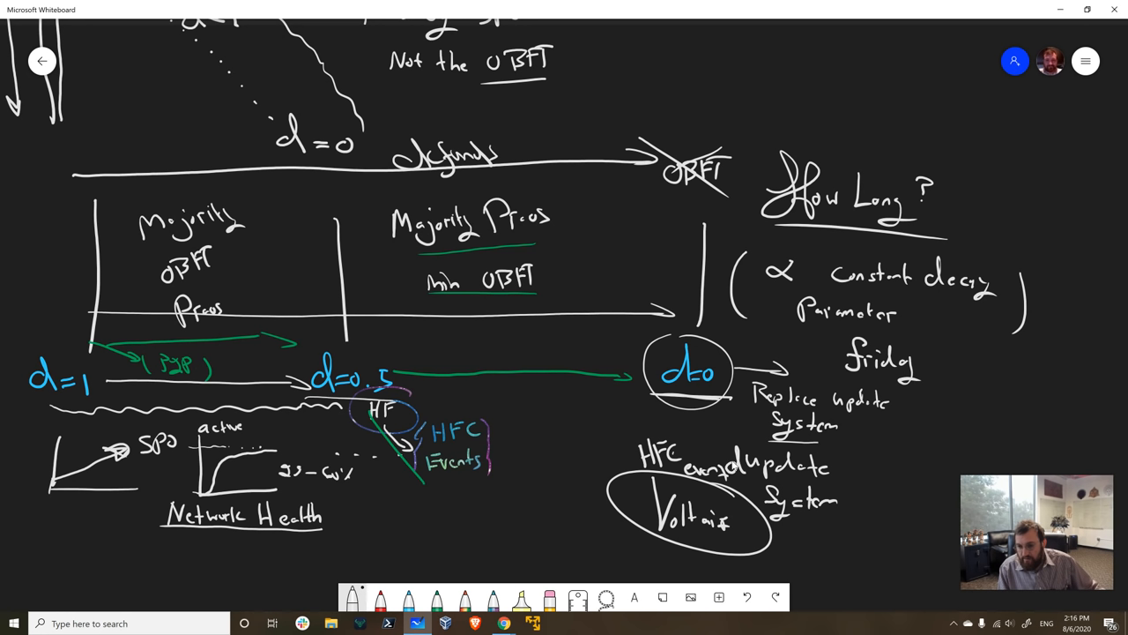
drag(925, 357, 956, 366)
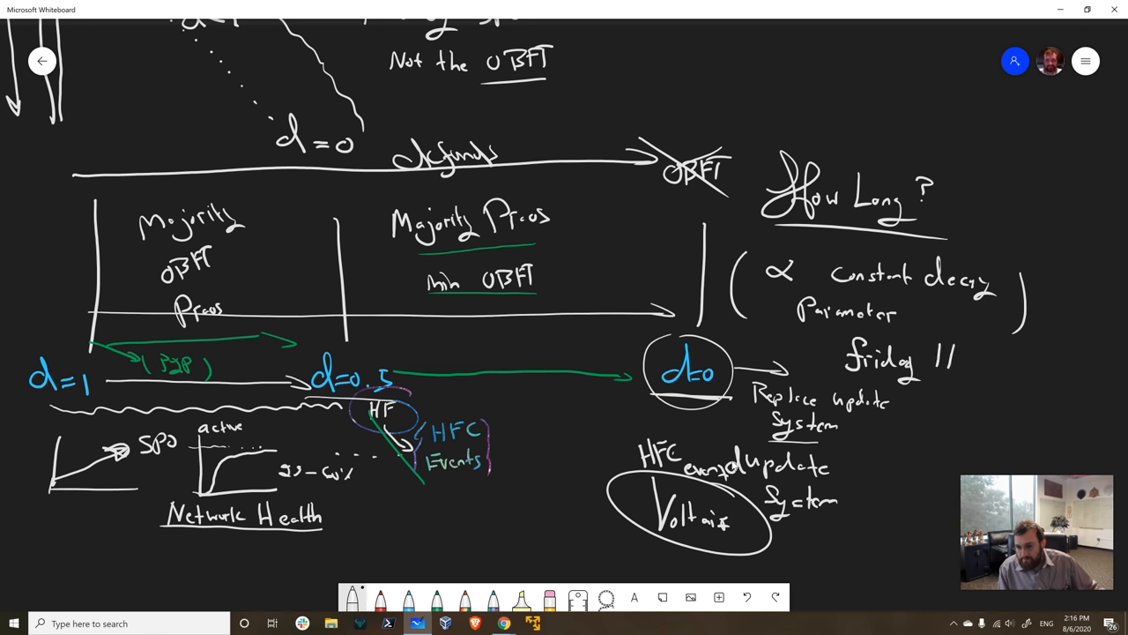
text(14th)
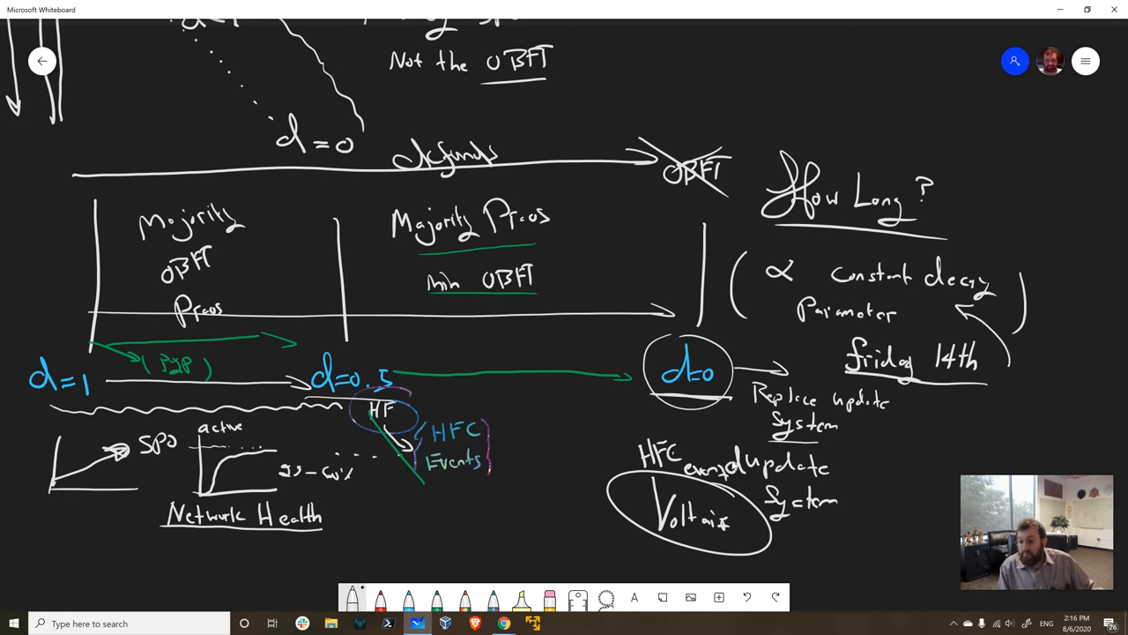
Write and circle 'α = ?', add 'Max', and draw another circle around d=0
drag(908, 428, 934, 423)
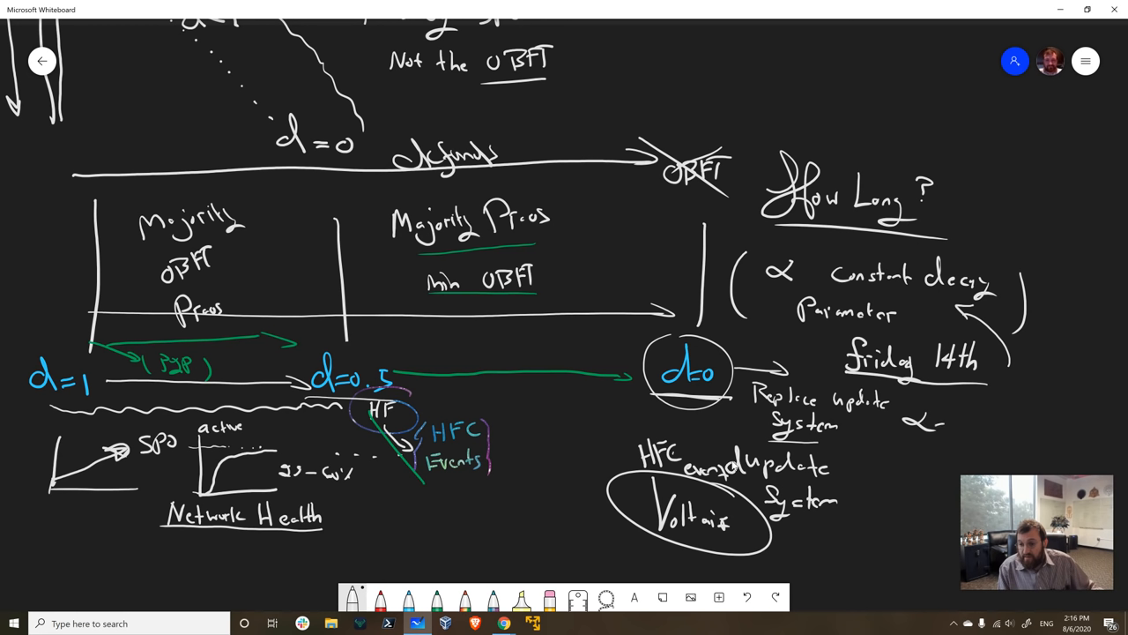
drag(917, 432, 970, 432)
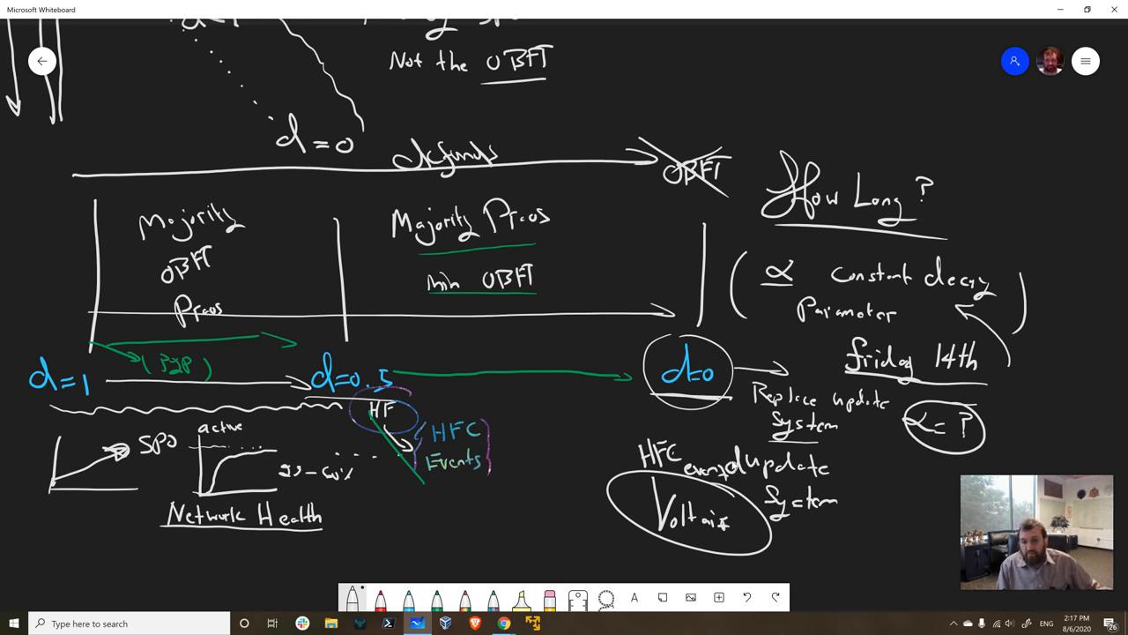
text(Max)
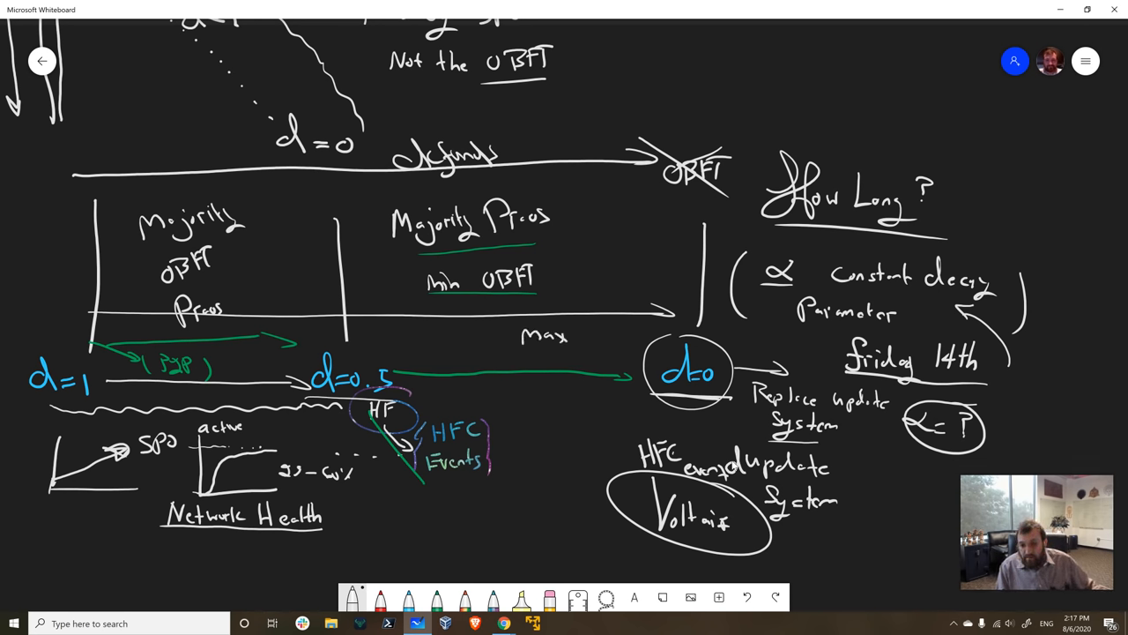
drag(643, 335, 732, 405)
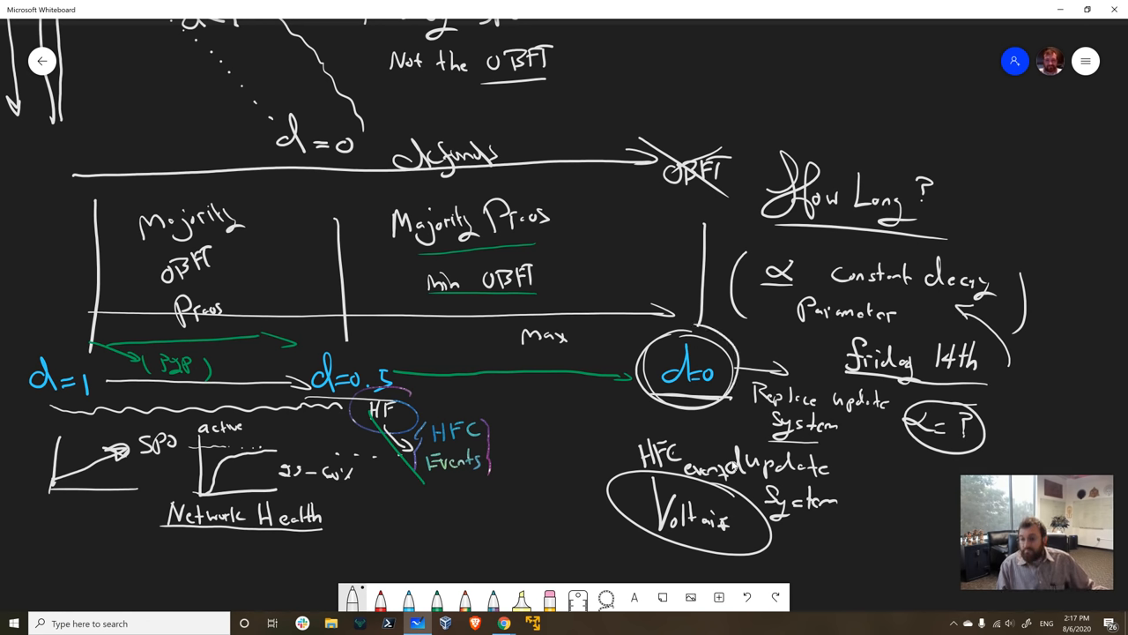
Write amber and Red under Green with the orange pen and circle the SPO notes in red
drag(185, 536, 366, 537)
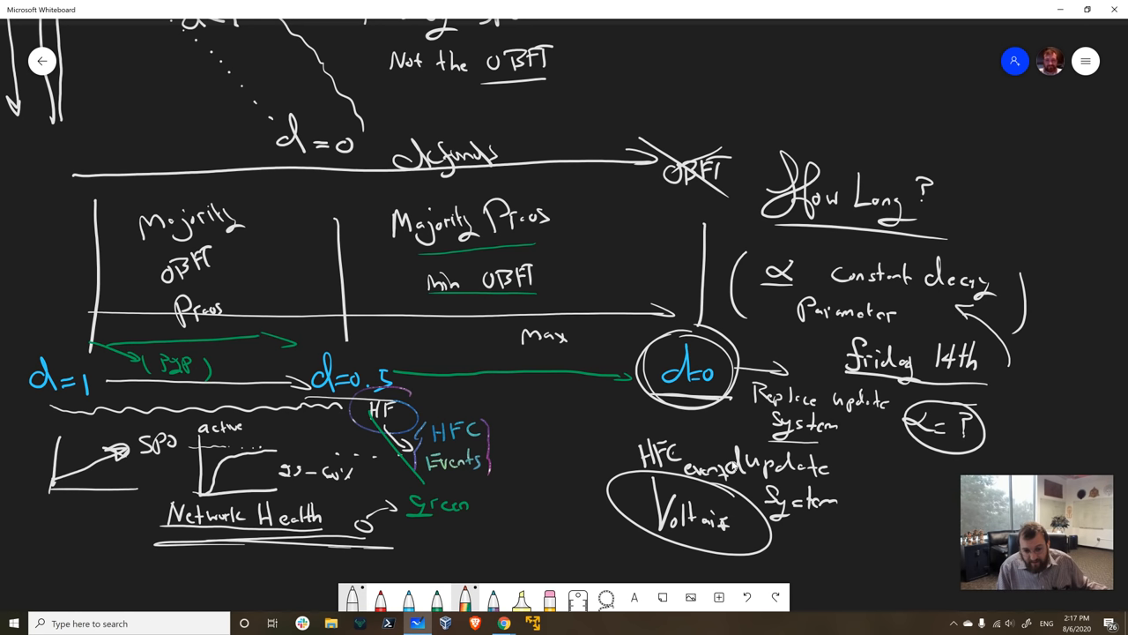
text(amber)
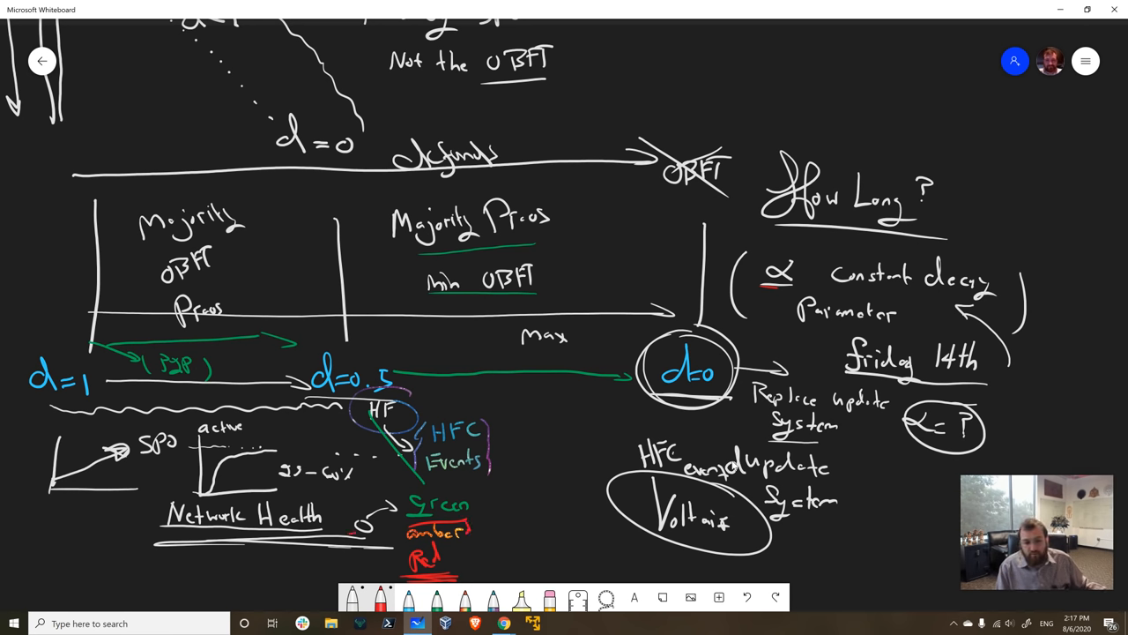
drag(176, 537, 379, 533)
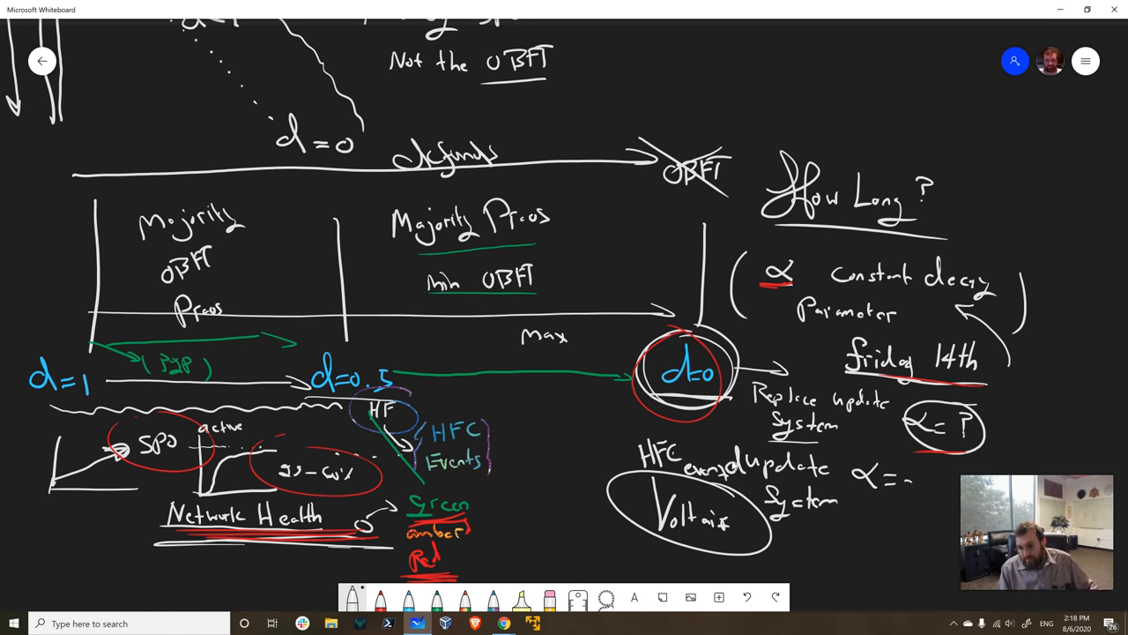
Complete α = 0.025 with a days note, mark the decay parameter as min, and box Friday 14th
text(0.025)
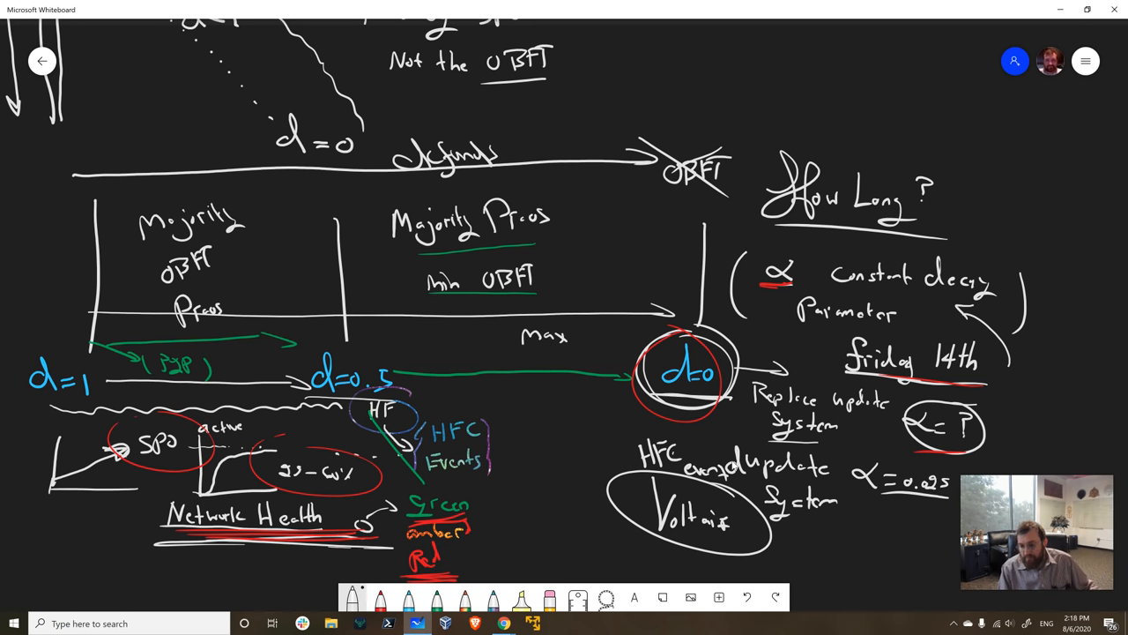
drag(850, 515, 868, 529)
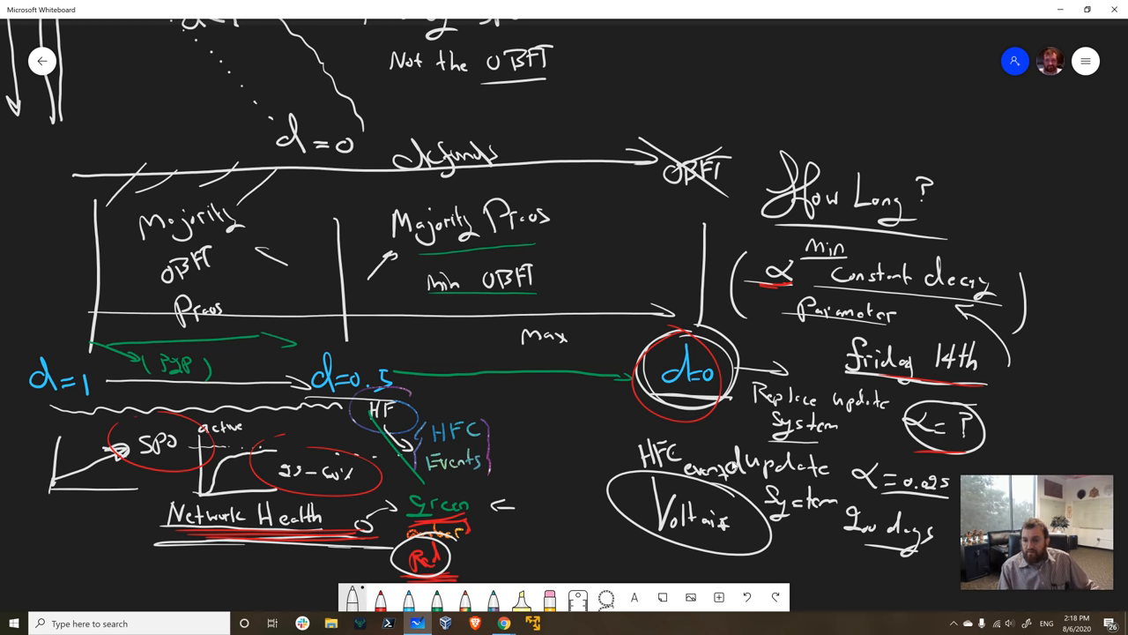
drag(824, 344, 974, 375)
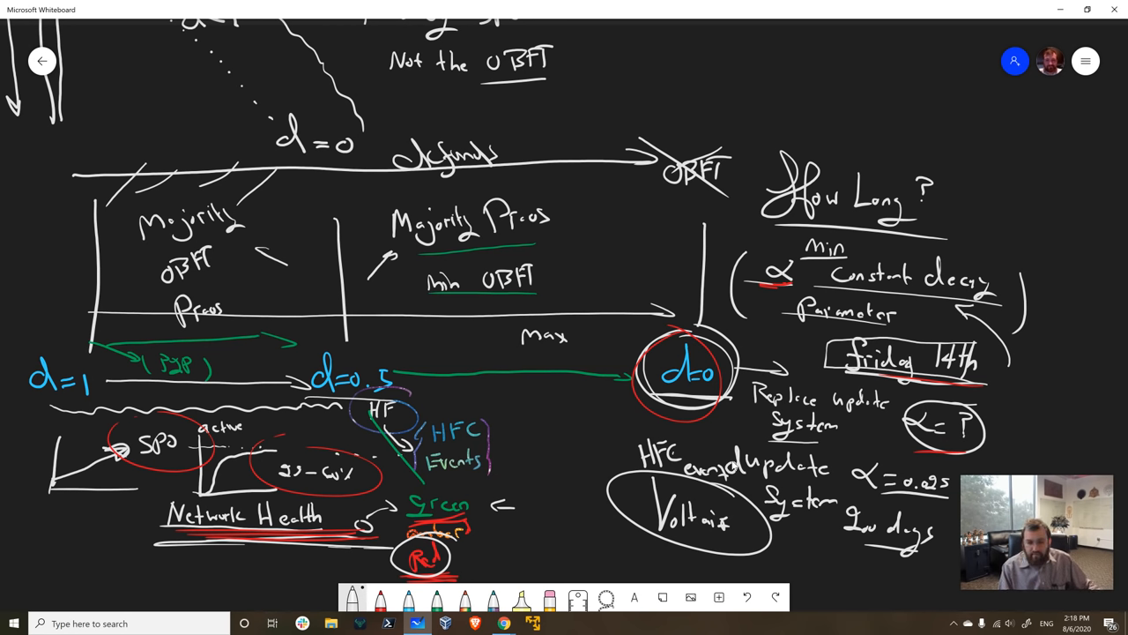
Write and box a 'full decentralization' heading and circle Network Health and the HFC Events notes
drag(141, 515, 348, 516)
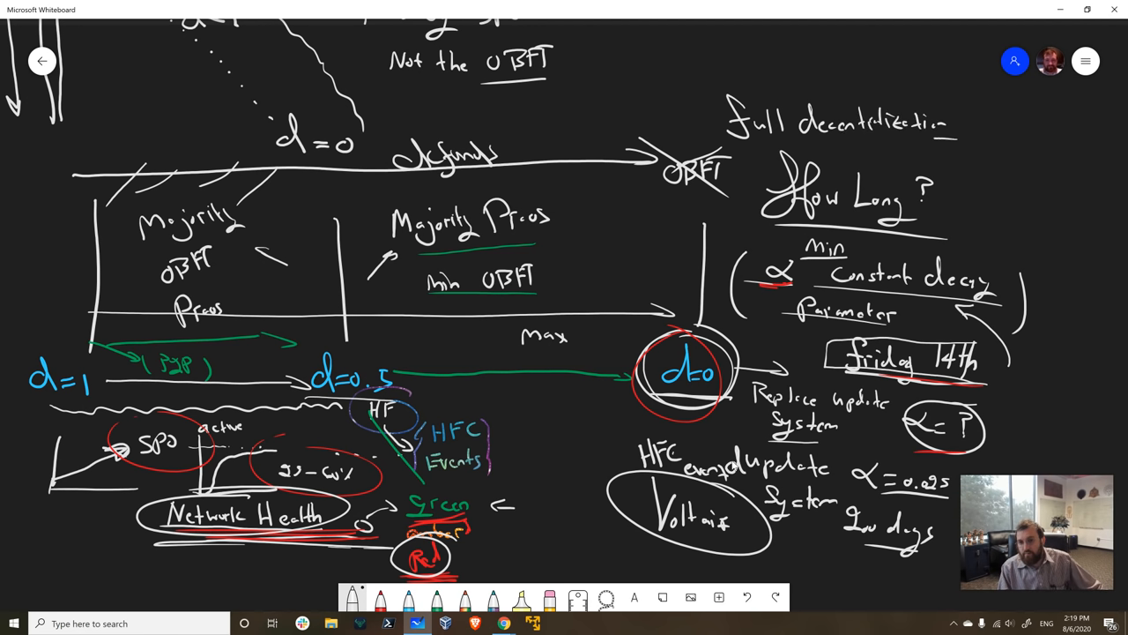
drag(696, 84, 948, 155)
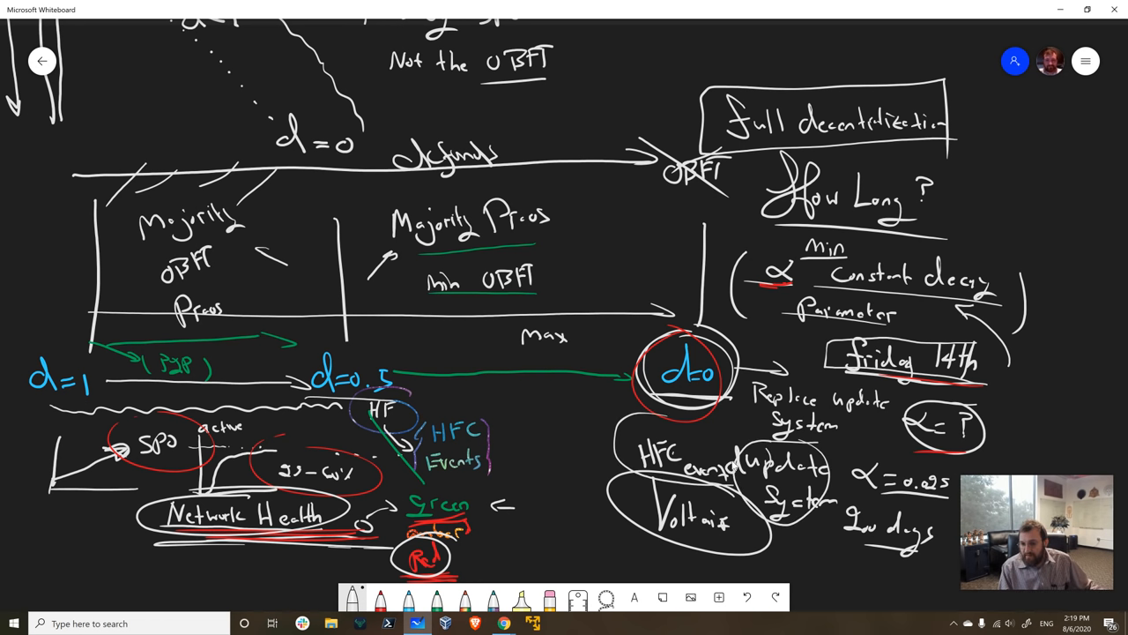
drag(371, 406, 546, 475)
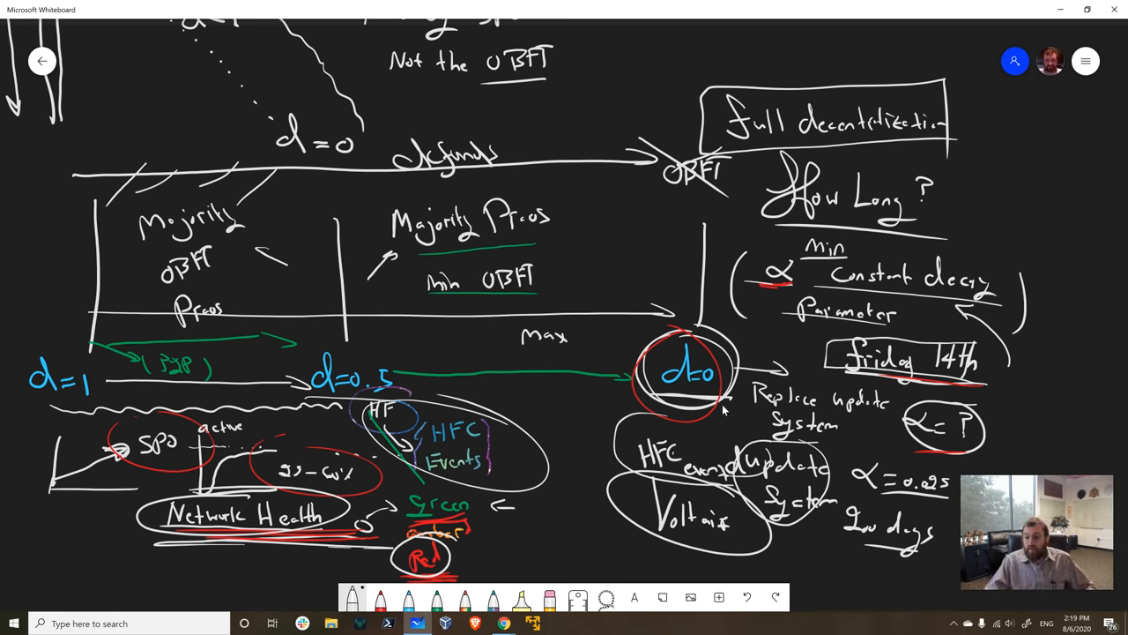
Scroll down and draw the d=1 to d=0.5 stage lines beneath the Network Health and Red notes toward d=0
scroll(down, 3)
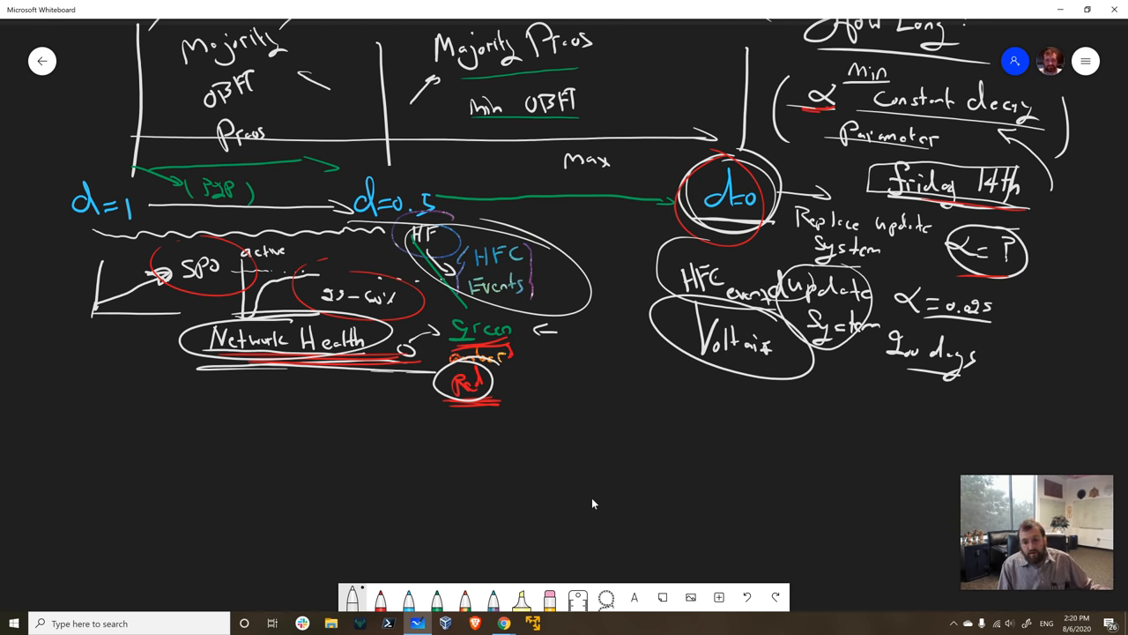
drag(198, 405, 507, 417)
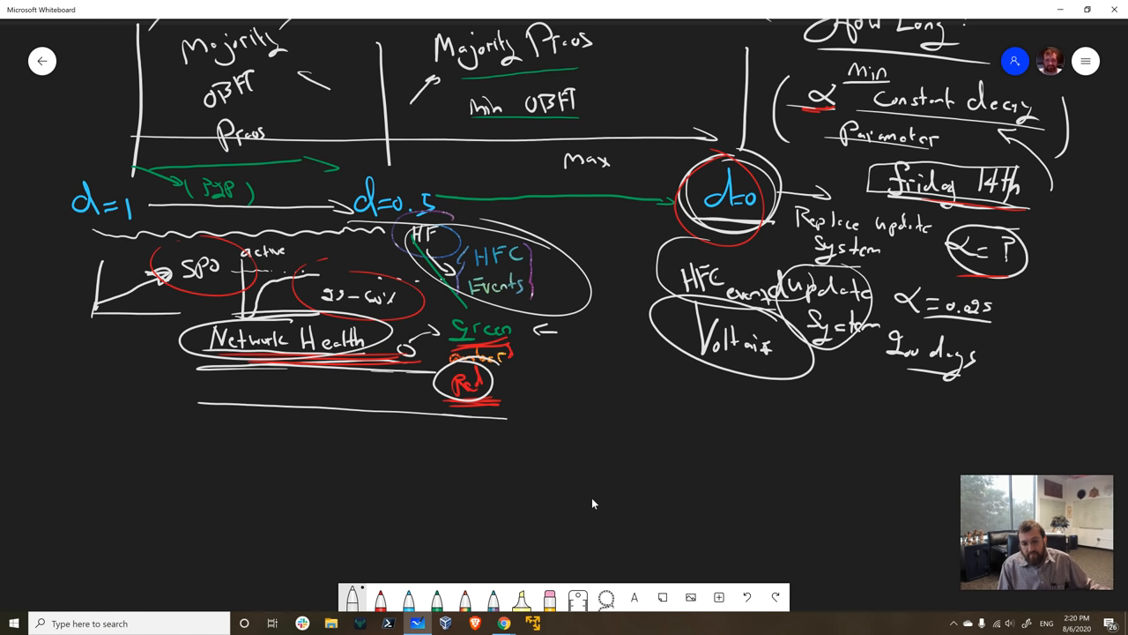
drag(216, 404, 512, 414)
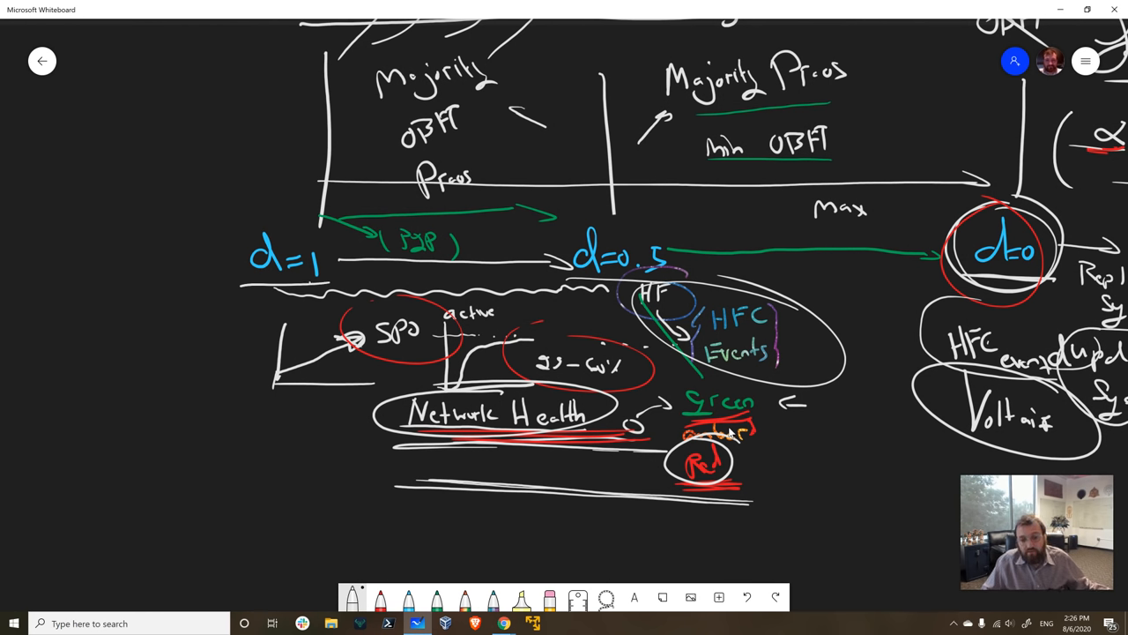
drag(313, 286, 604, 284)
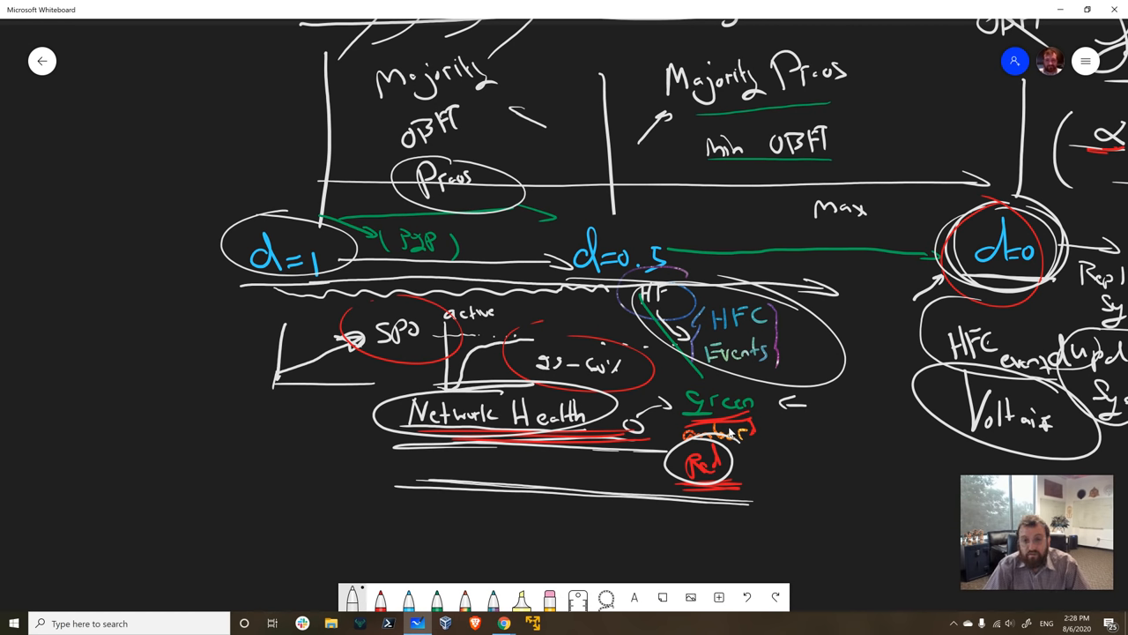
mouse_move(722, 423)
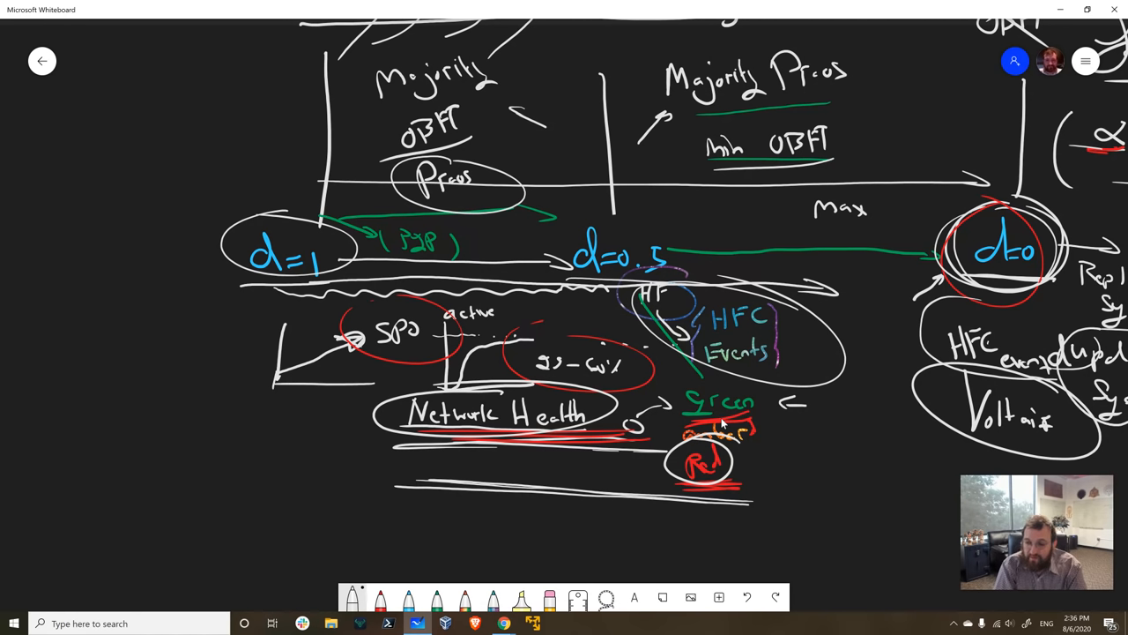
mouse_move(540, 571)
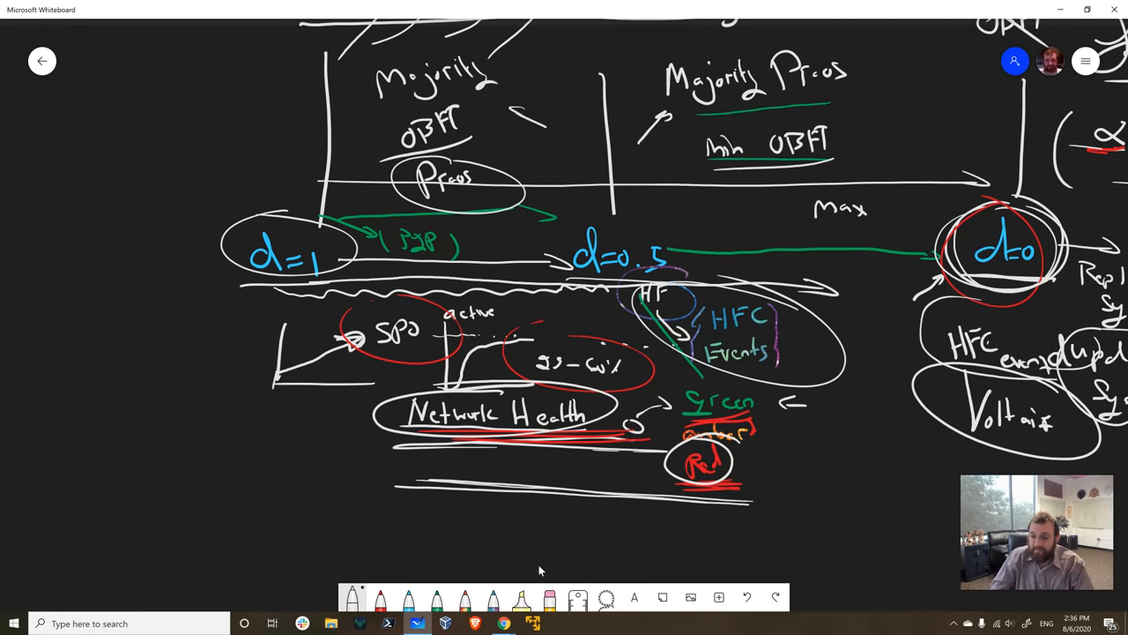